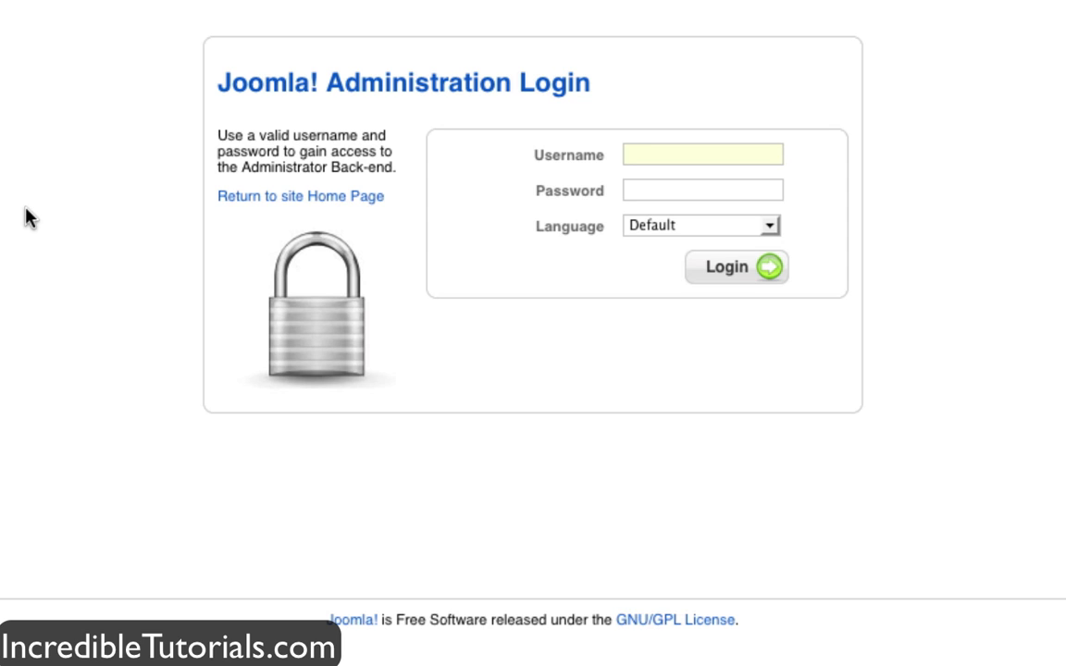
# Enter the username admin and the password in the administrator login form
pyautogui.click(701, 156)
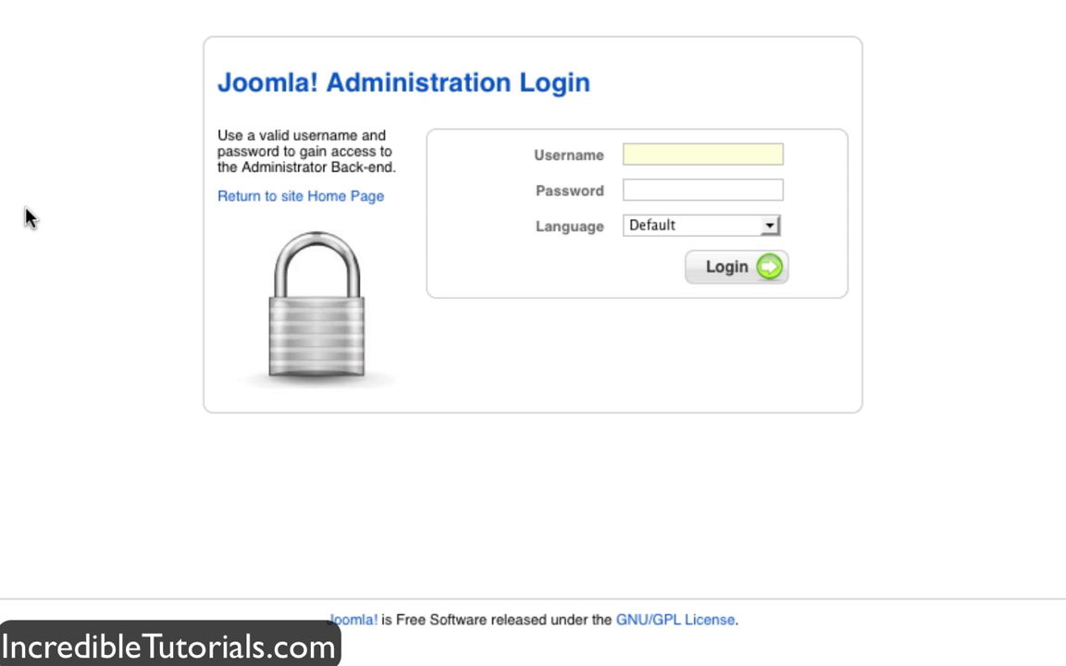
pyautogui.click(703, 156)
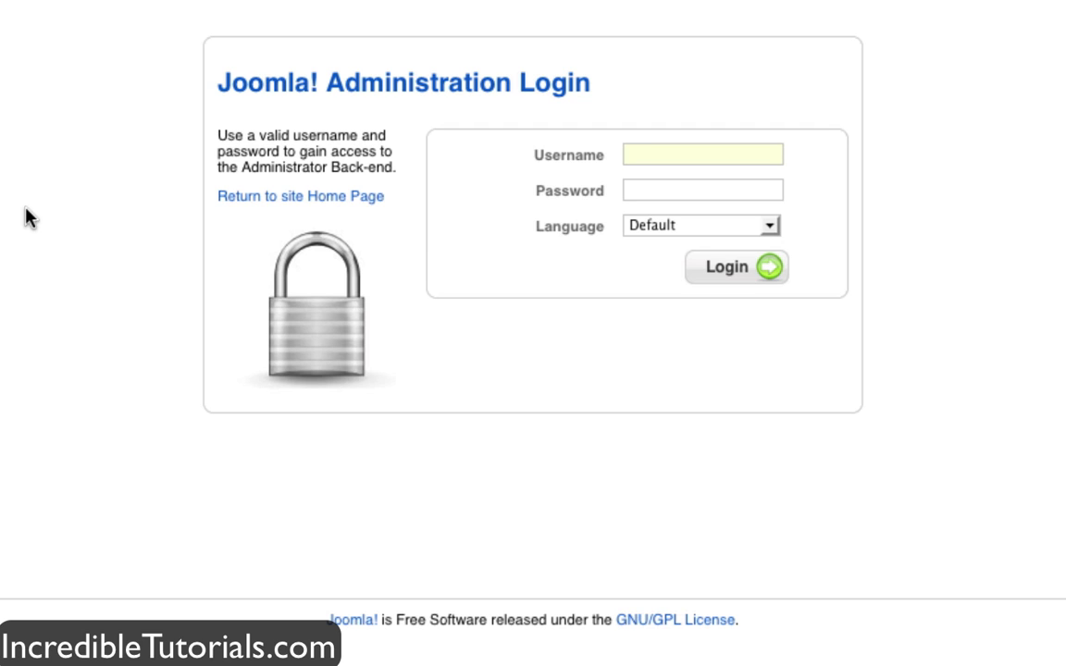
pyautogui.write('admin')
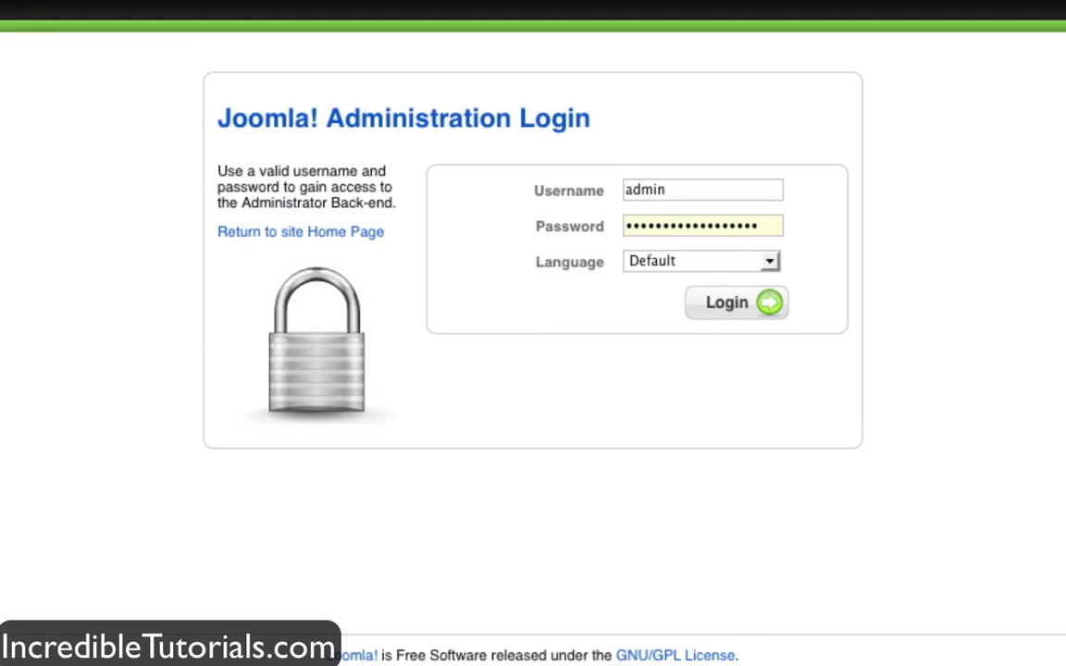
# Sign in to the back-end and go to Extensions > Template Manager listing beez, JA_Purity and rhuk_milkyway
pyautogui.click(736, 304)
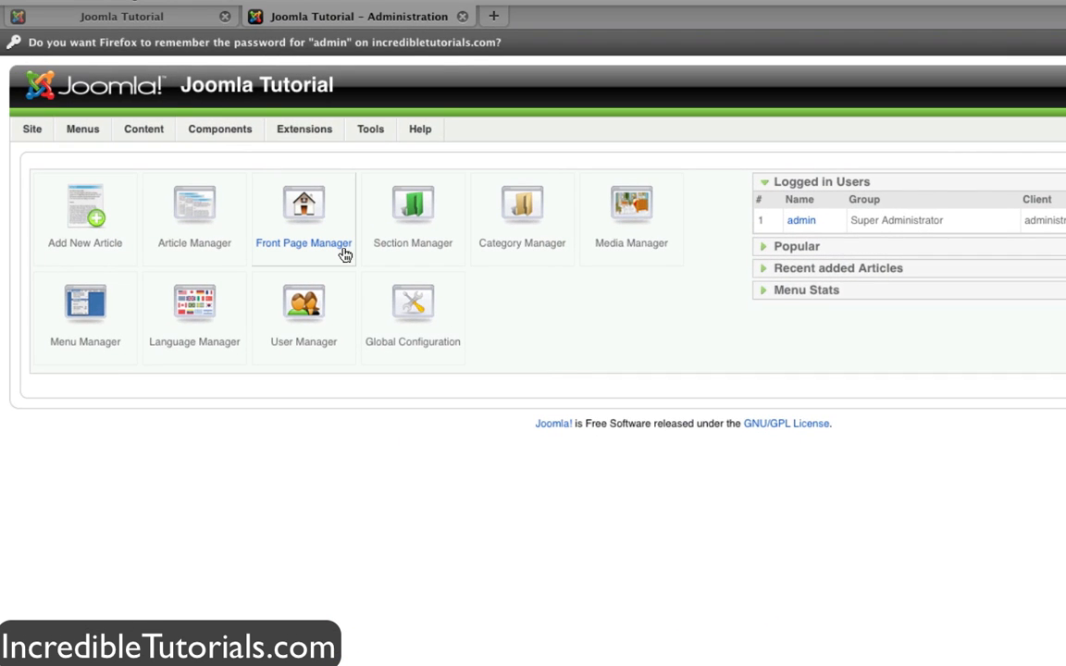
pyautogui.click(303, 129)
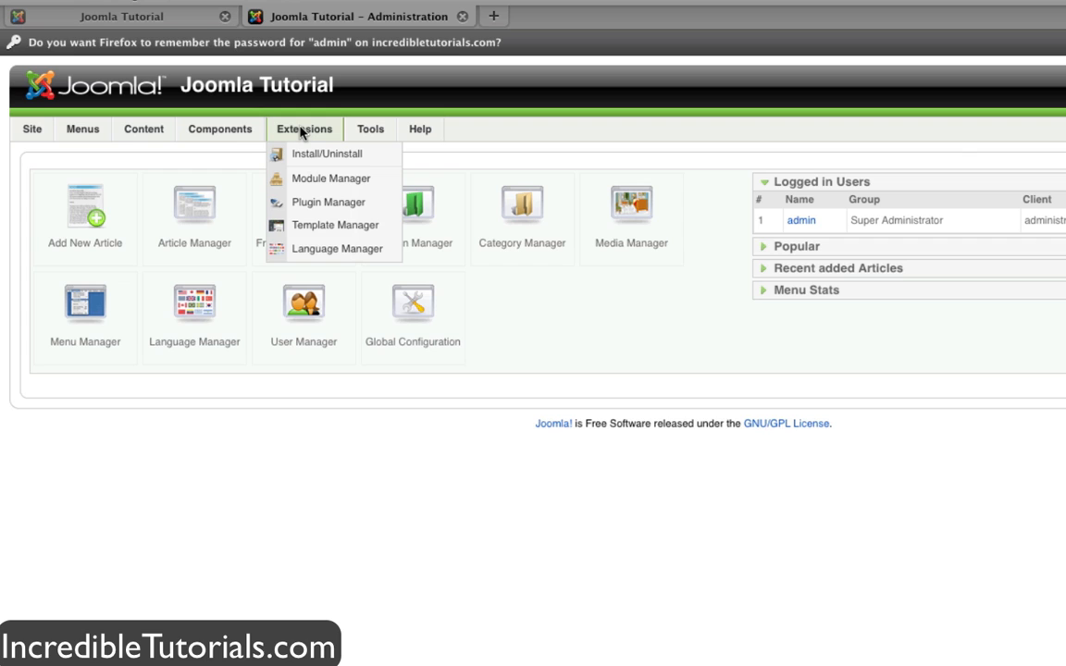
pyautogui.moveTo(335, 226)
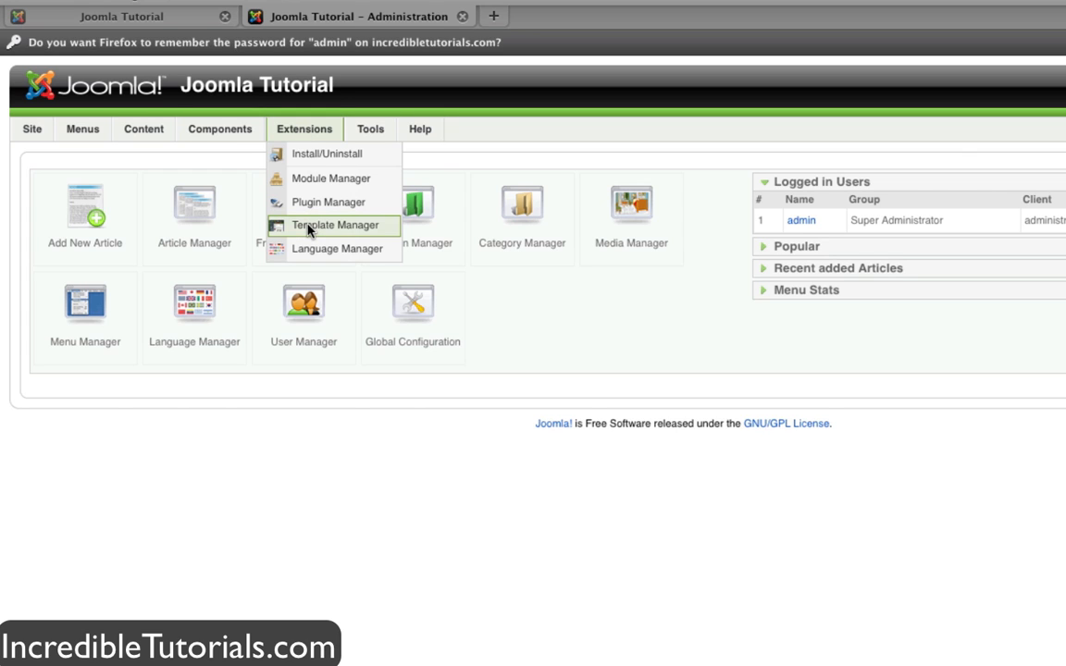
pyautogui.click(333, 226)
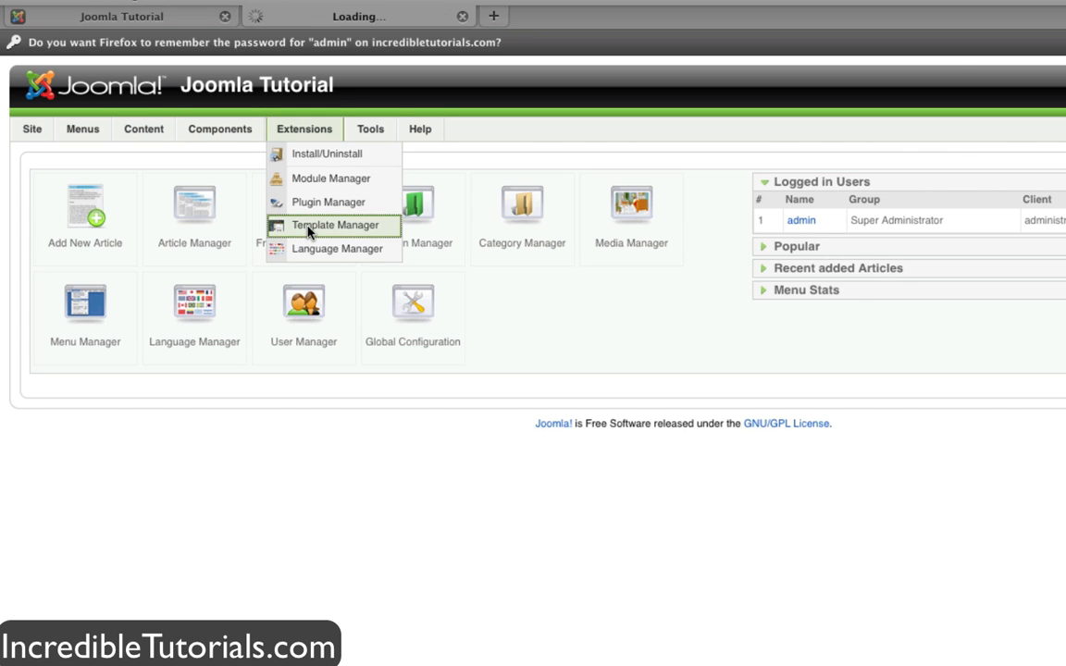
pyautogui.click(333, 226)
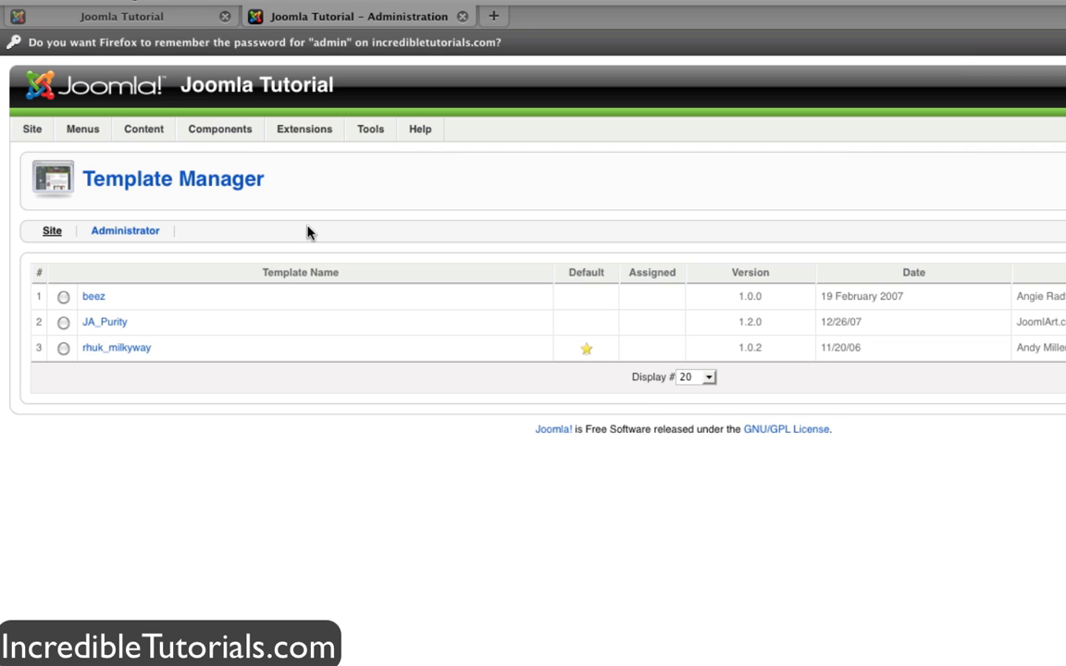
pyautogui.moveTo(275, 270)
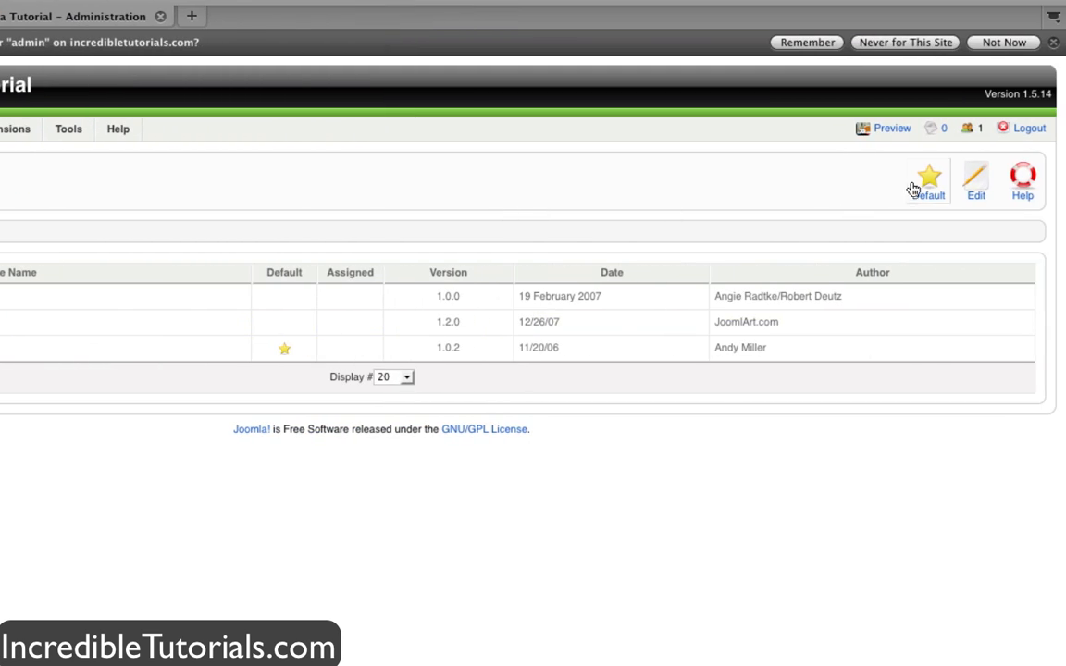
# Set JA_Purity as the default site template in place of rhuk_milkyway
pyautogui.click(929, 182)
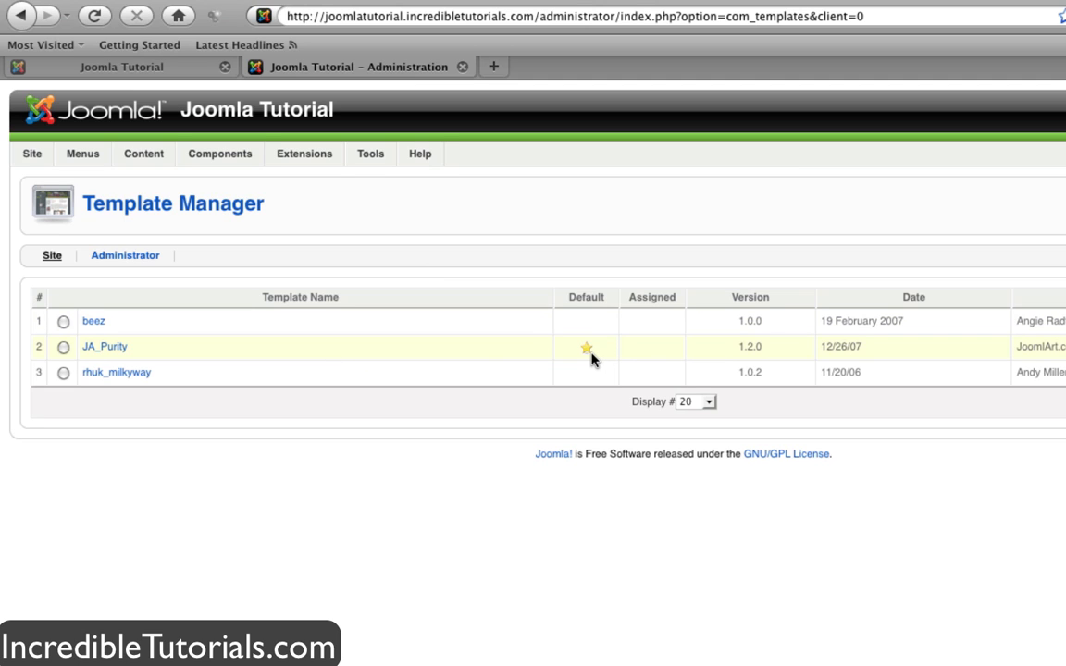
pyautogui.moveTo(144, 66)
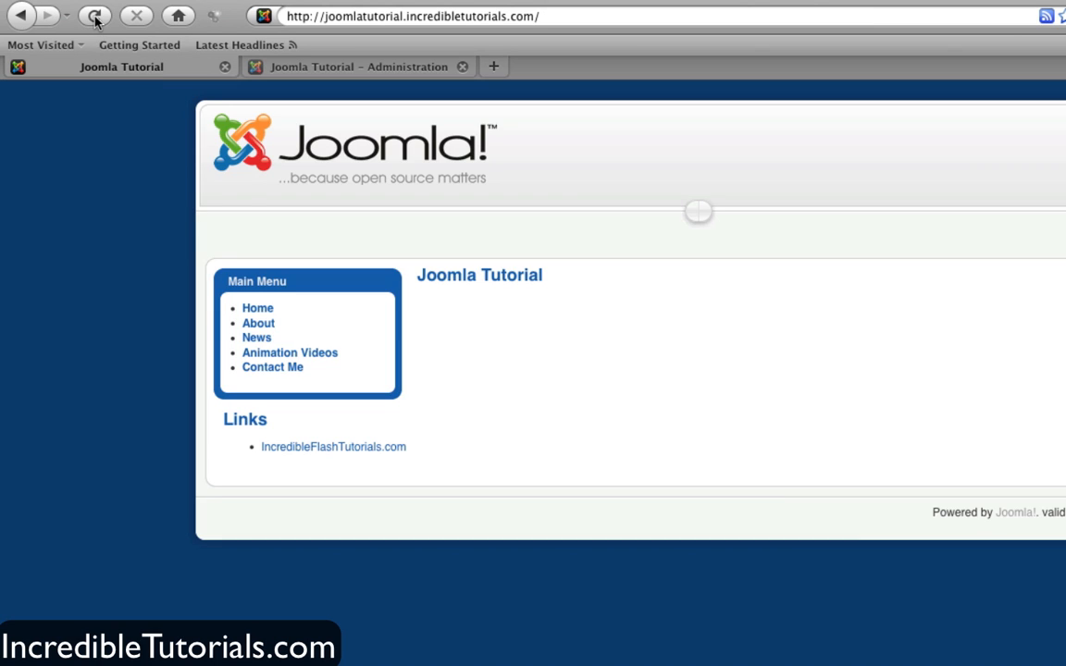
# Reload the public site to show JA_Purity, then visit its About and News pages
pyautogui.click(94, 15)
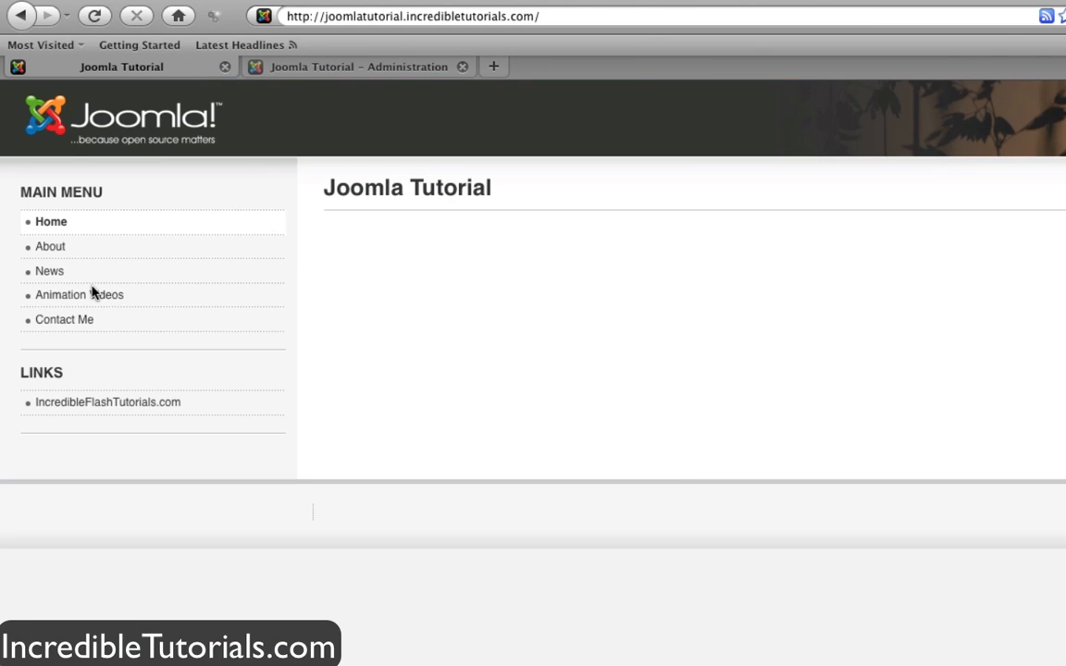
pyautogui.moveTo(533, 319)
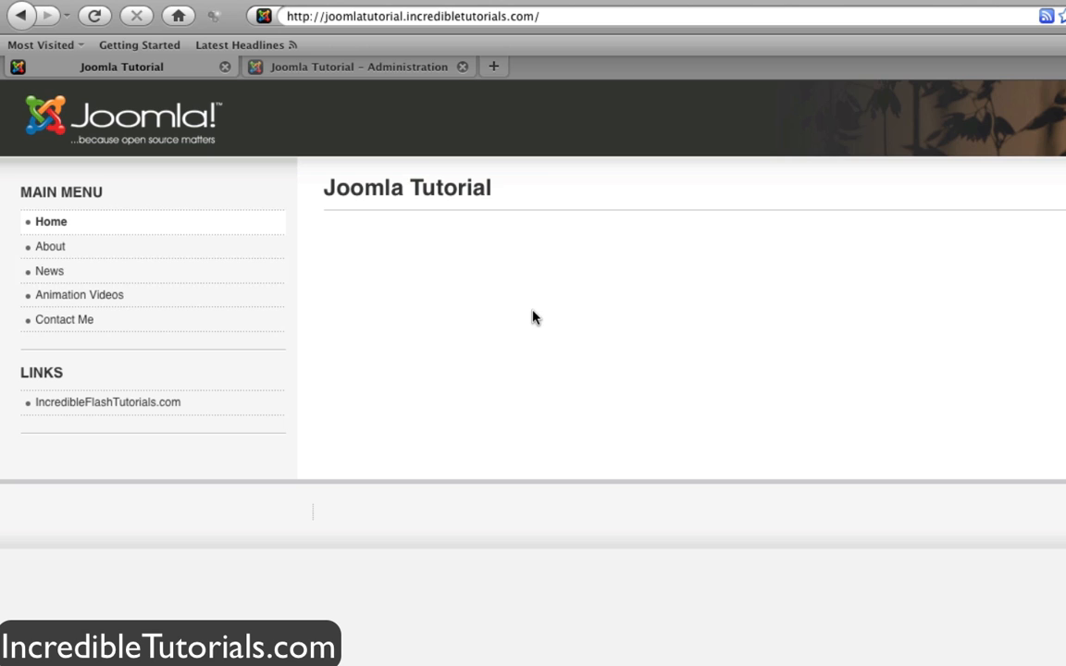
pyautogui.moveTo(499, 301)
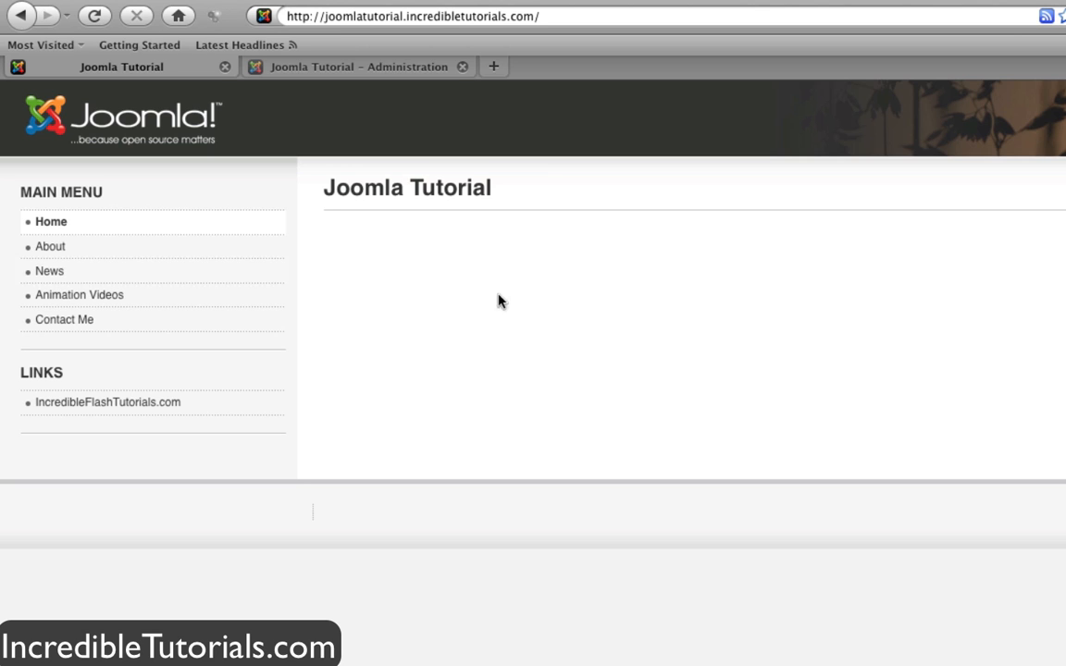
pyautogui.click(50, 246)
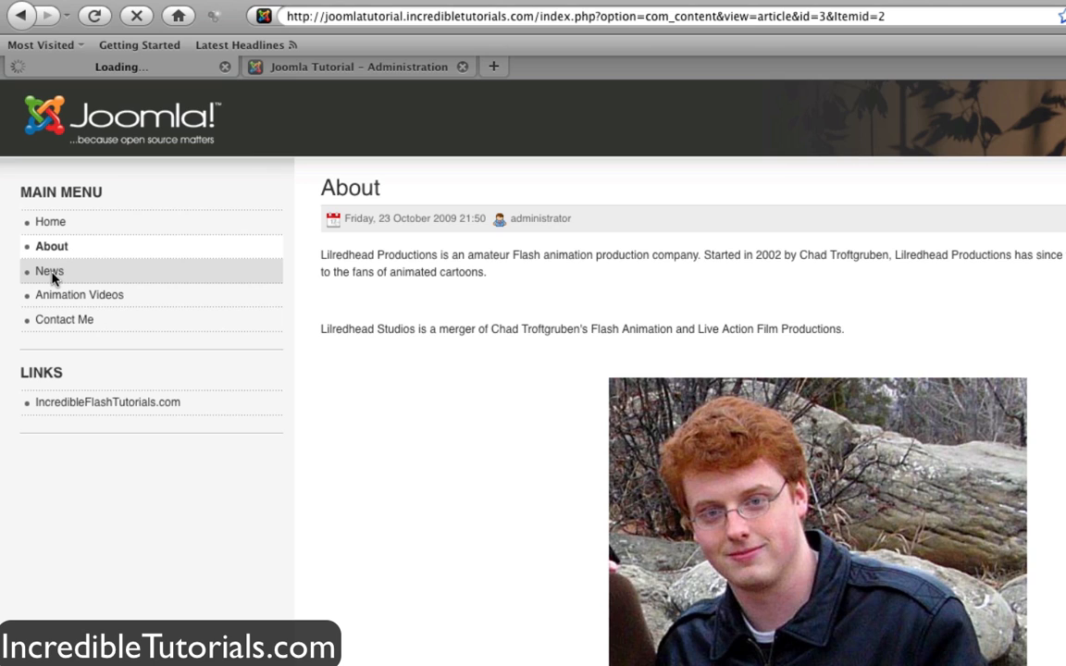
pyautogui.click(50, 270)
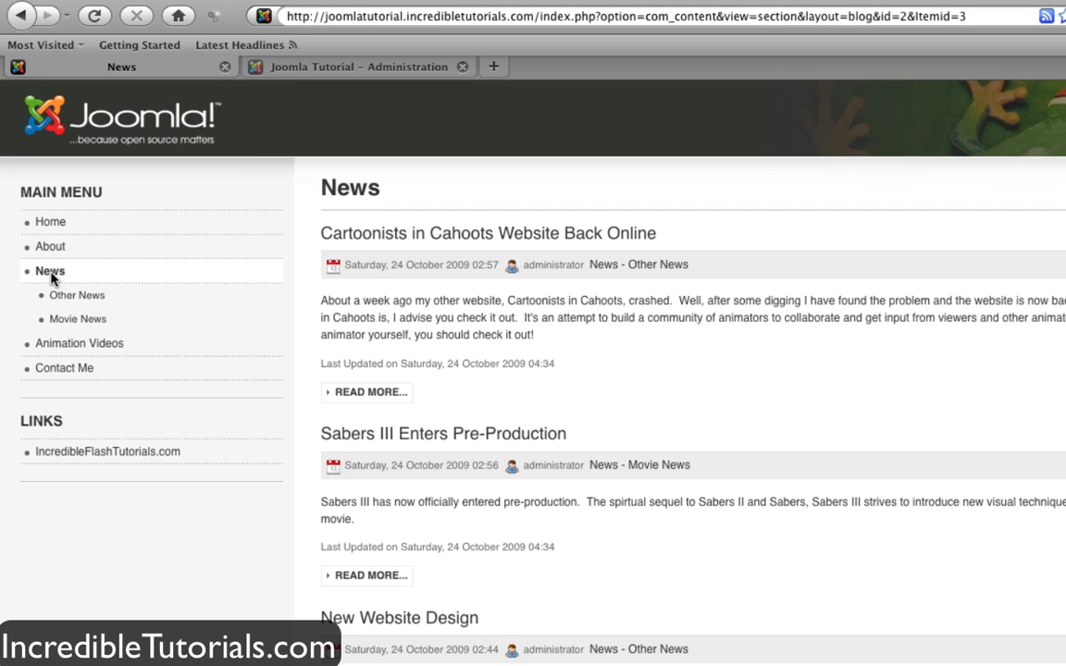
pyautogui.moveTo(267, 392)
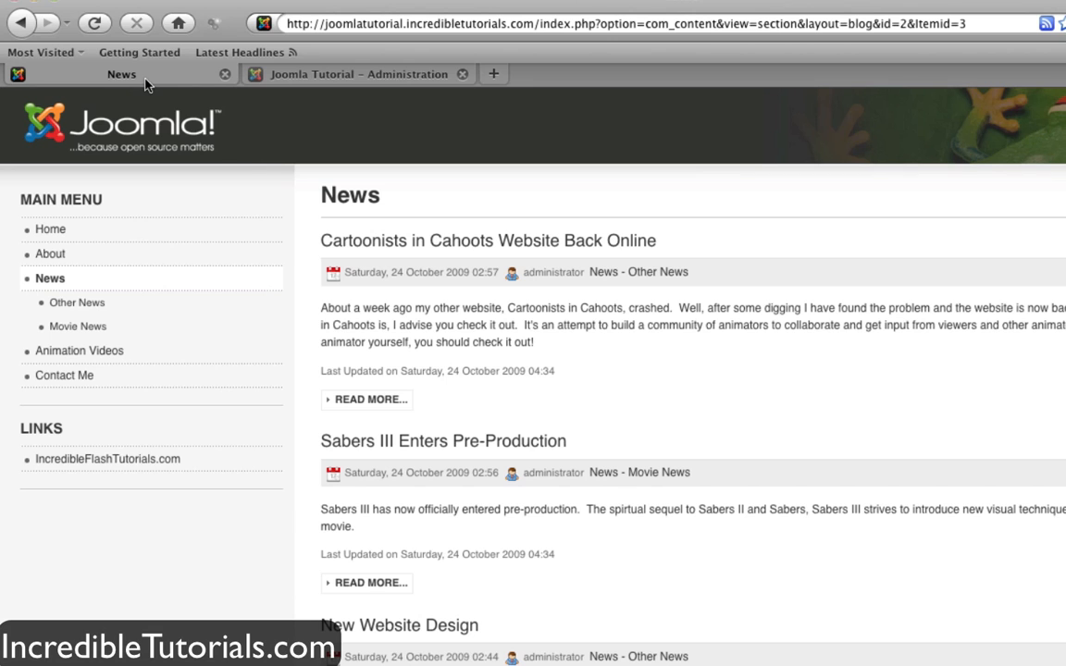
# Refresh the public News page so it shows the Beez template
pyautogui.click(107, 459)
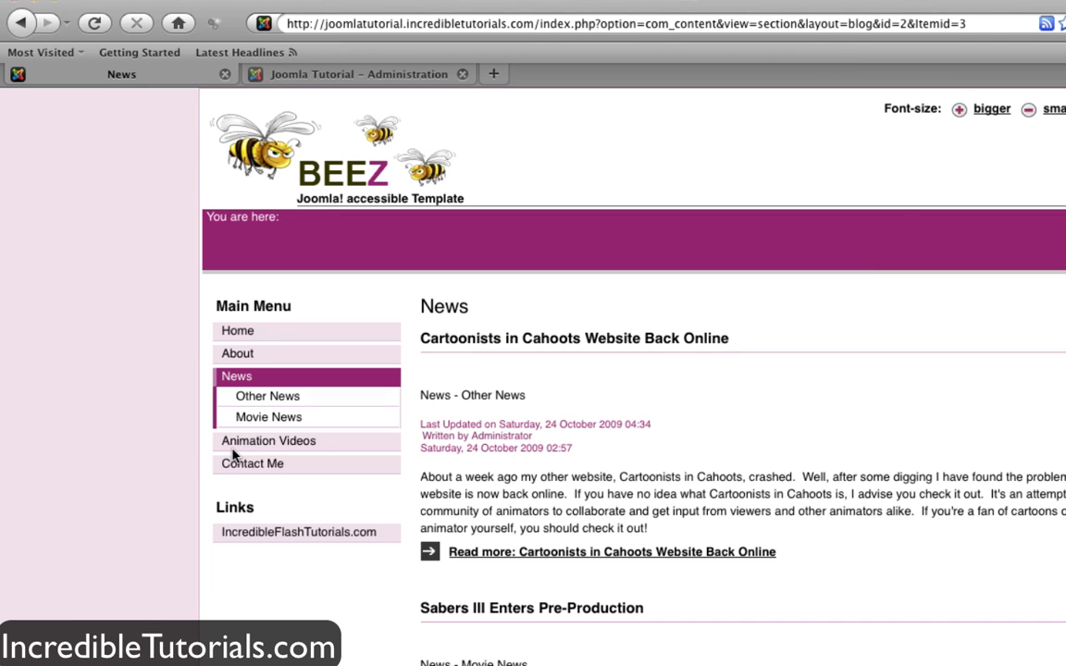
pyautogui.moveTo(144, 446)
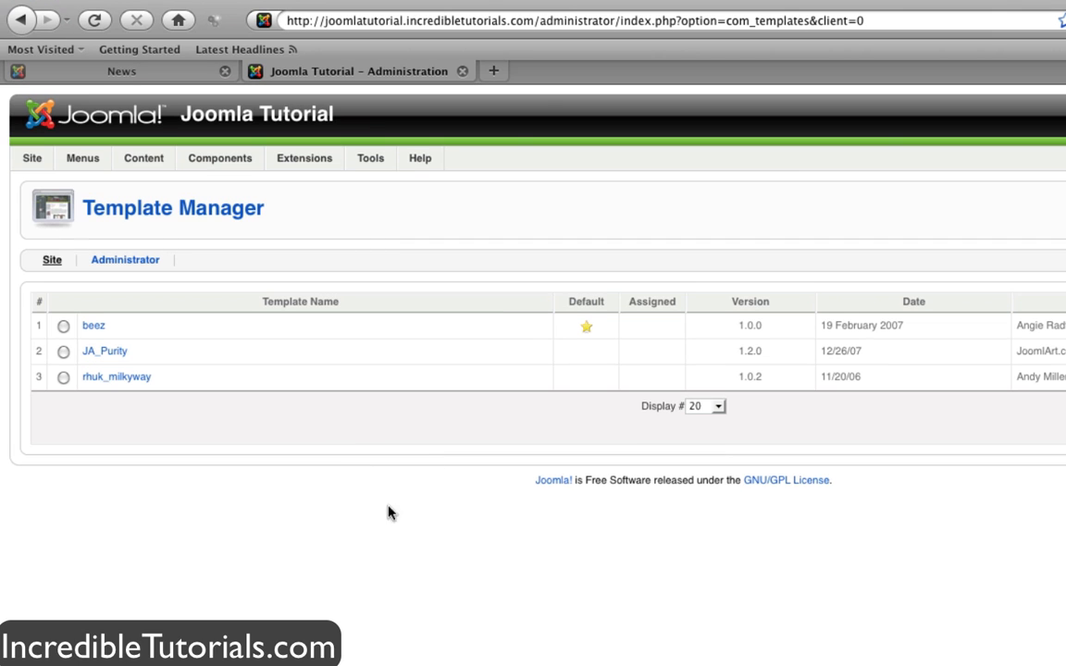
# In a new tab, search Google for 'joomla templates'
pyautogui.click(492, 71)
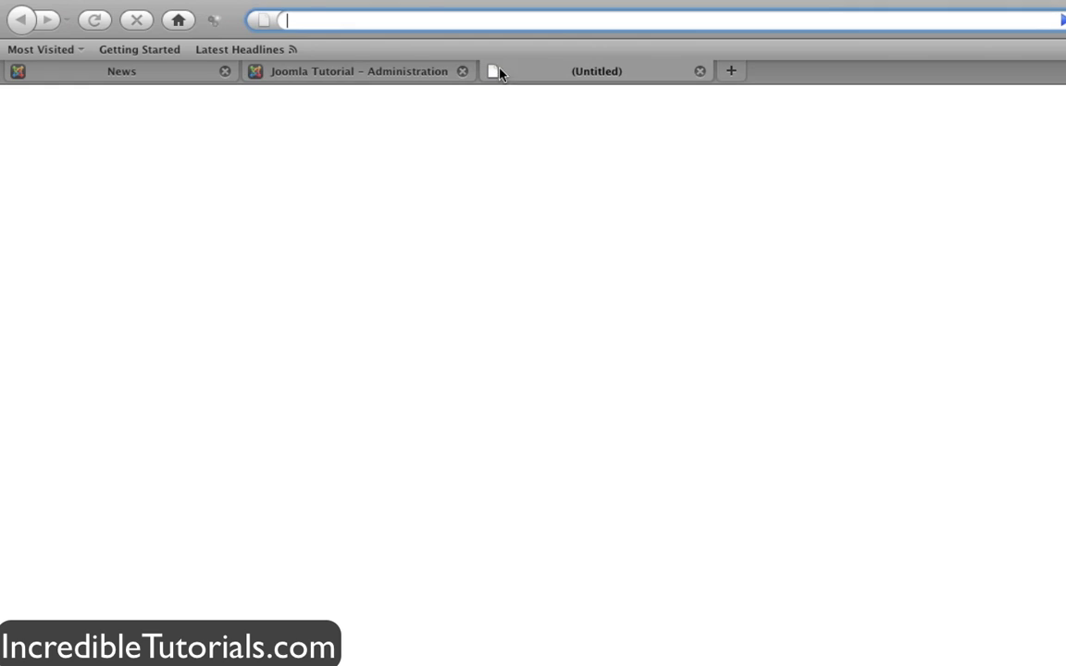
pyautogui.moveTo(824, 3)
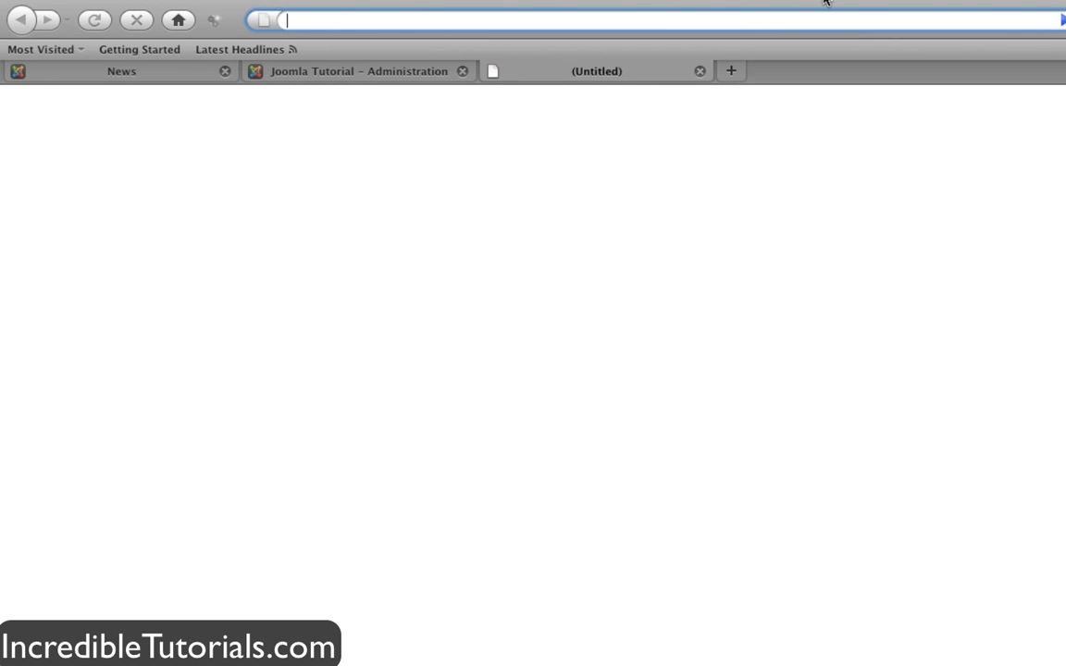
pyautogui.write('google.com/')
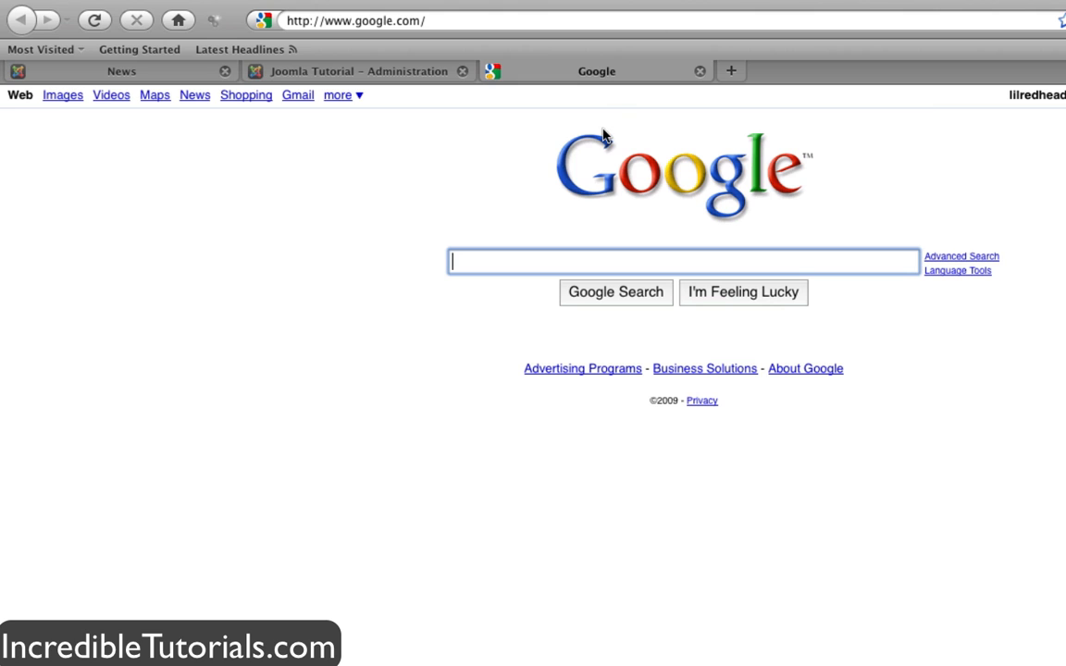
pyautogui.write('joomla templates')
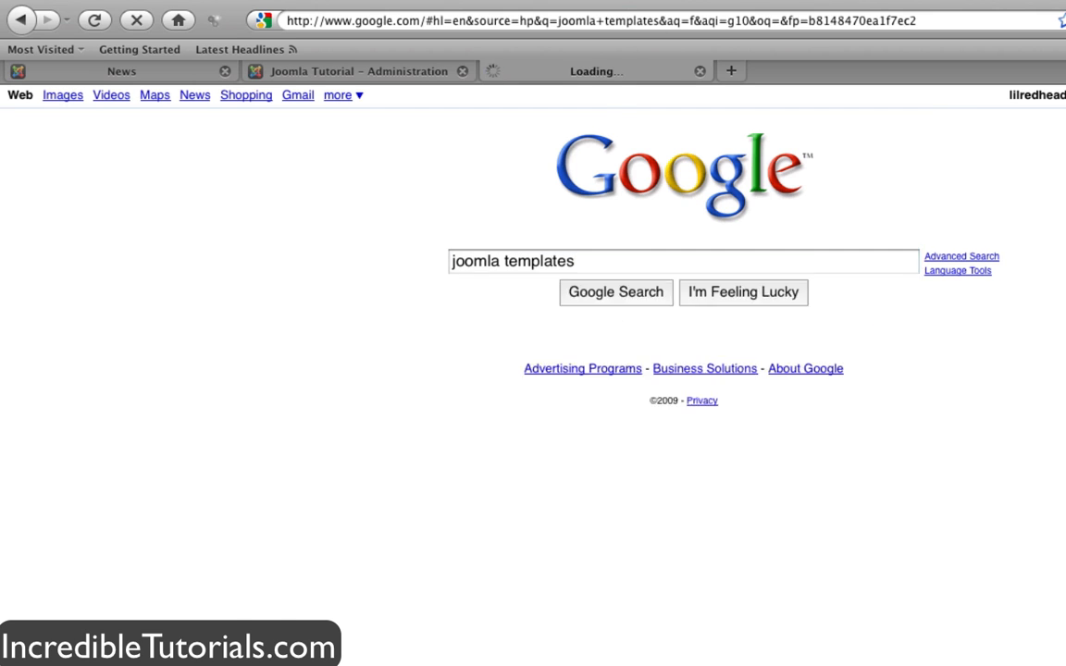
pyautogui.click(614, 292)
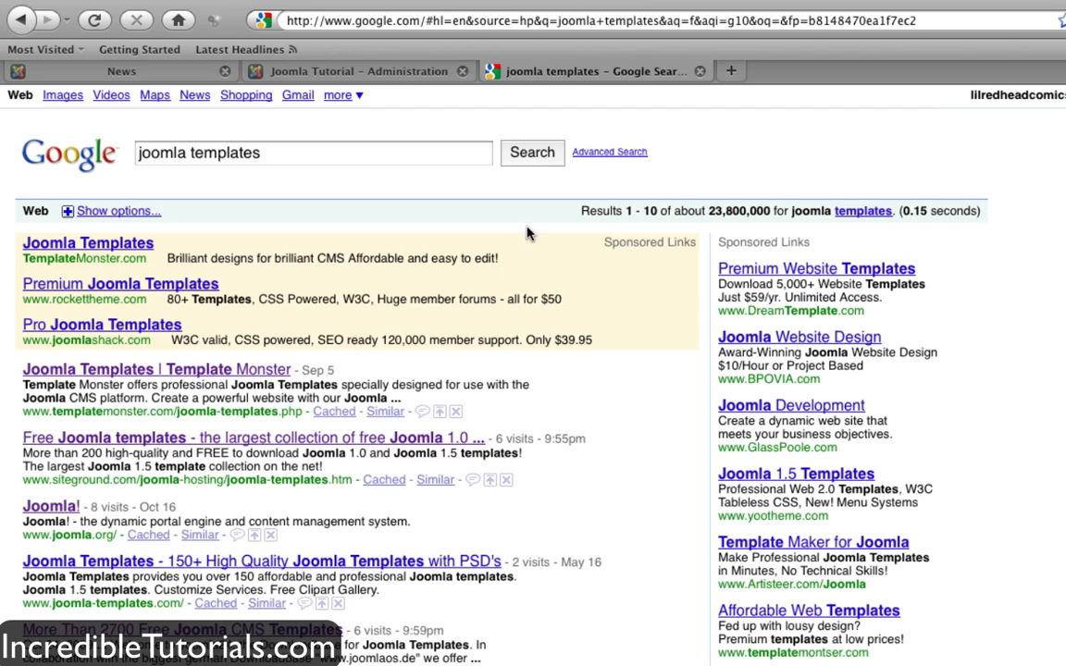
# Scroll the search results down to the Joomla24 free templates entry
pyautogui.scroll(-3)
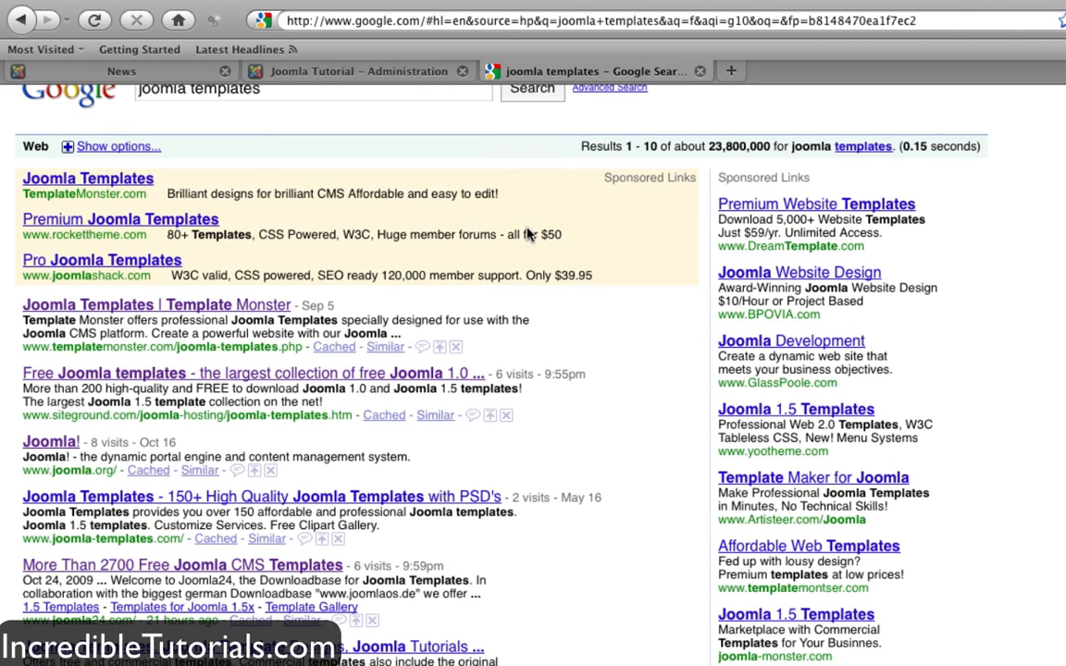
pyautogui.moveTo(594, 267)
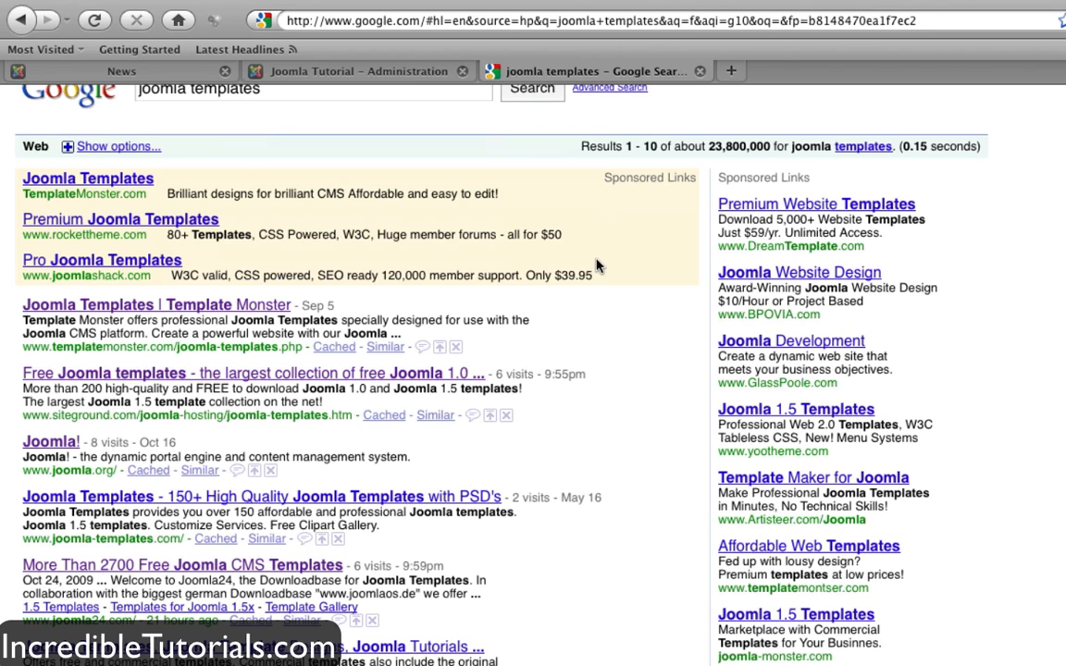
pyautogui.moveTo(609, 266)
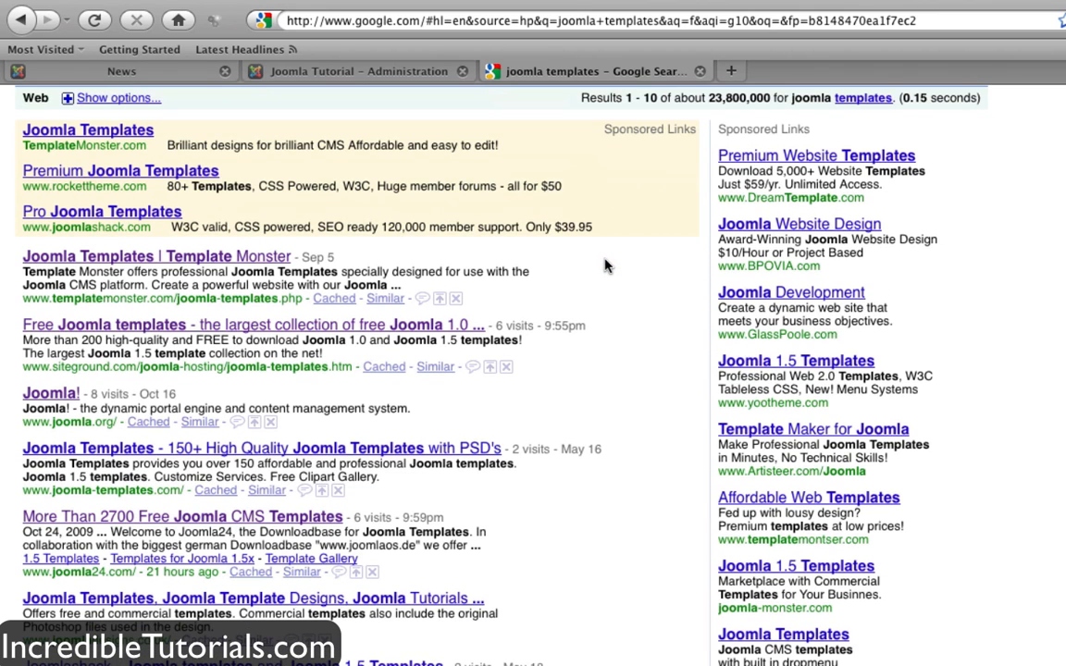
pyautogui.scroll(-3)
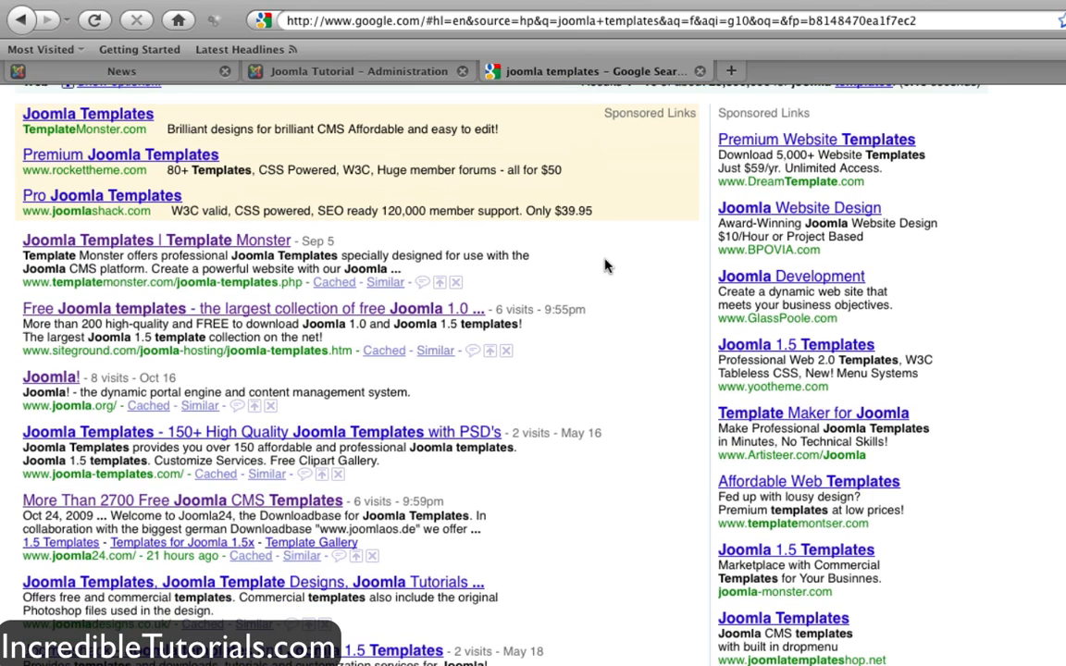
pyautogui.scroll(3)
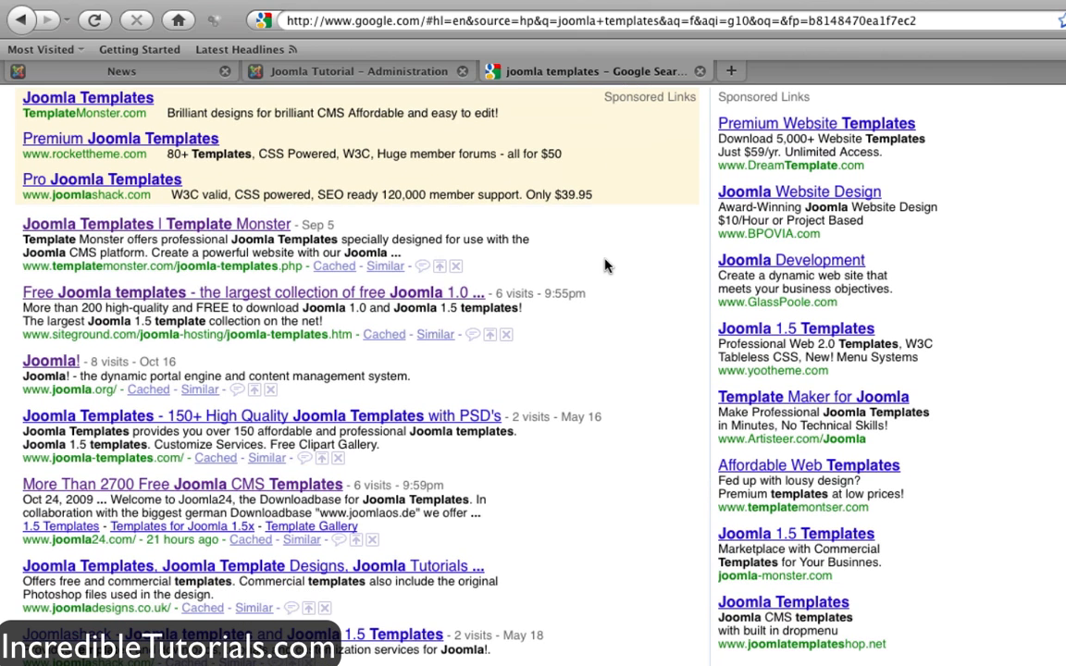
pyautogui.scroll(-3)
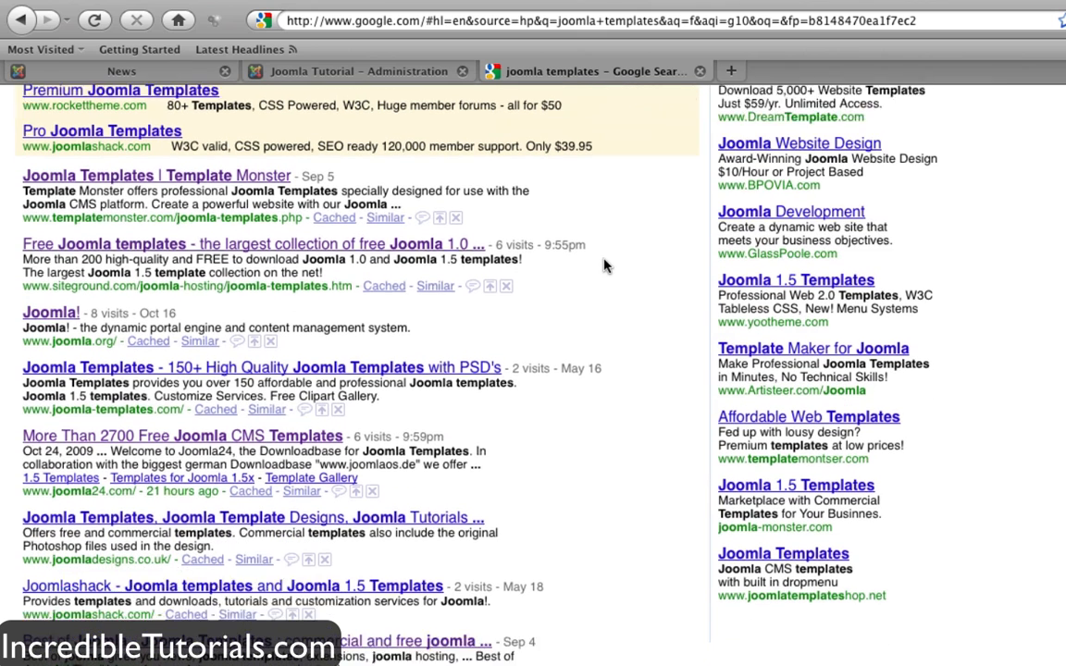
pyautogui.scroll(-3)
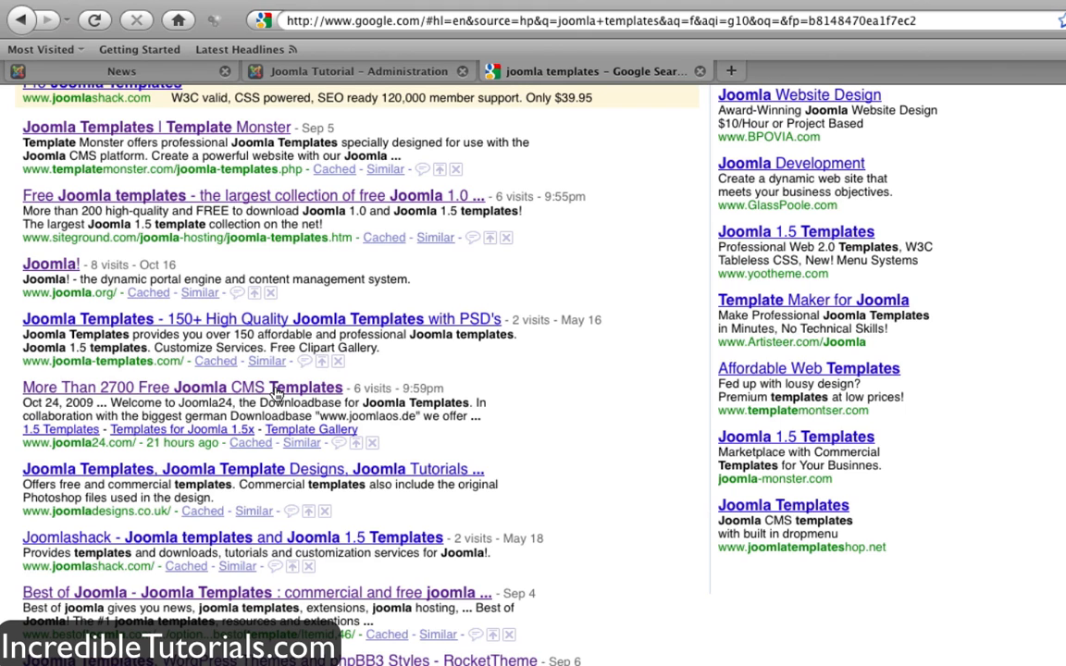
# Go to the Joomla24 result and scroll its Joomla 1.5 listing to Little Green World Joohopia
pyautogui.click(181, 388)
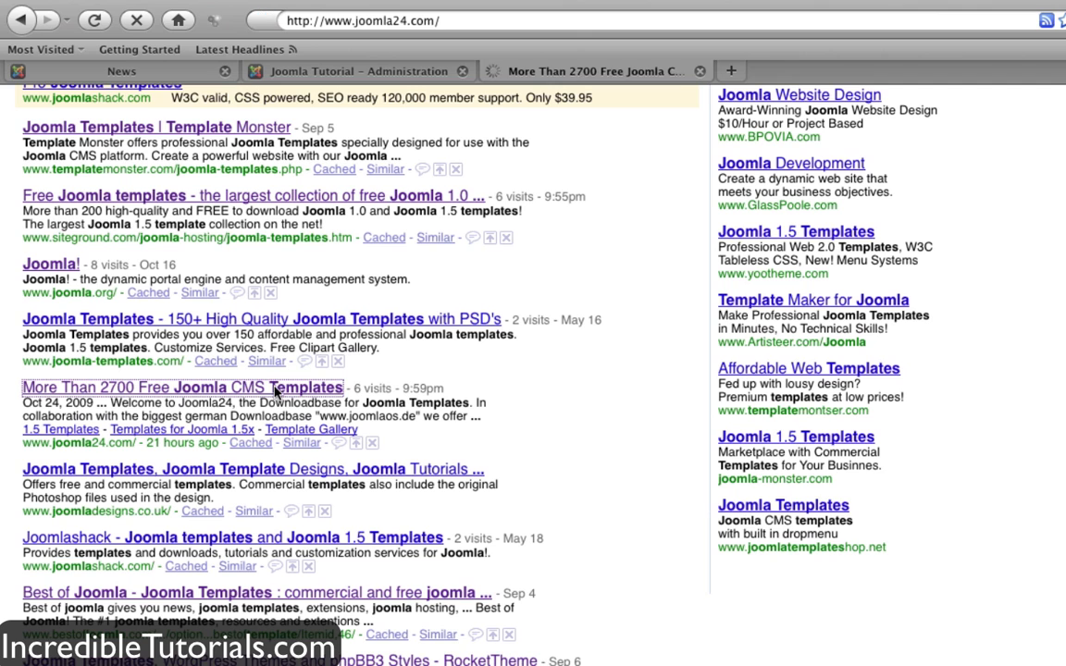
pyautogui.click(181, 387)
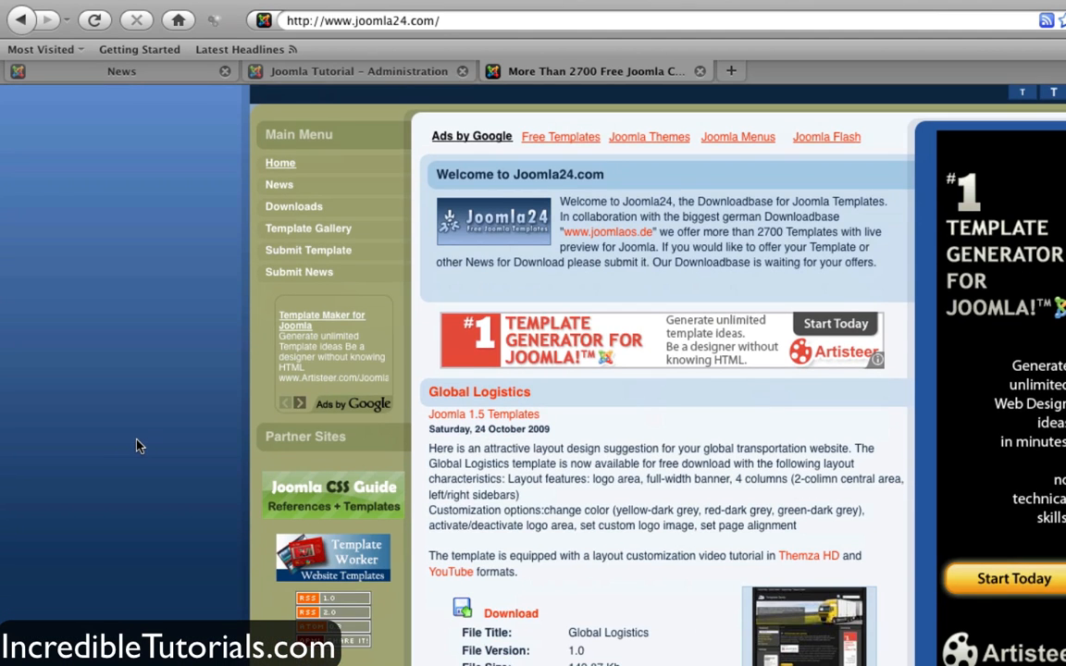
pyautogui.scroll(-3)
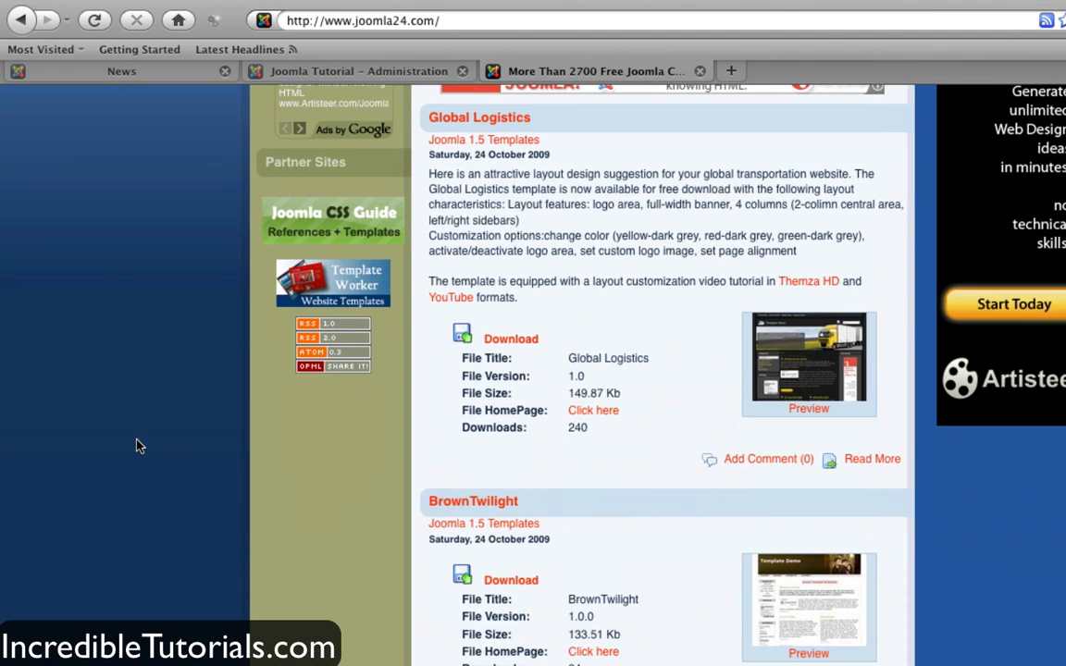
pyautogui.scroll(-3)
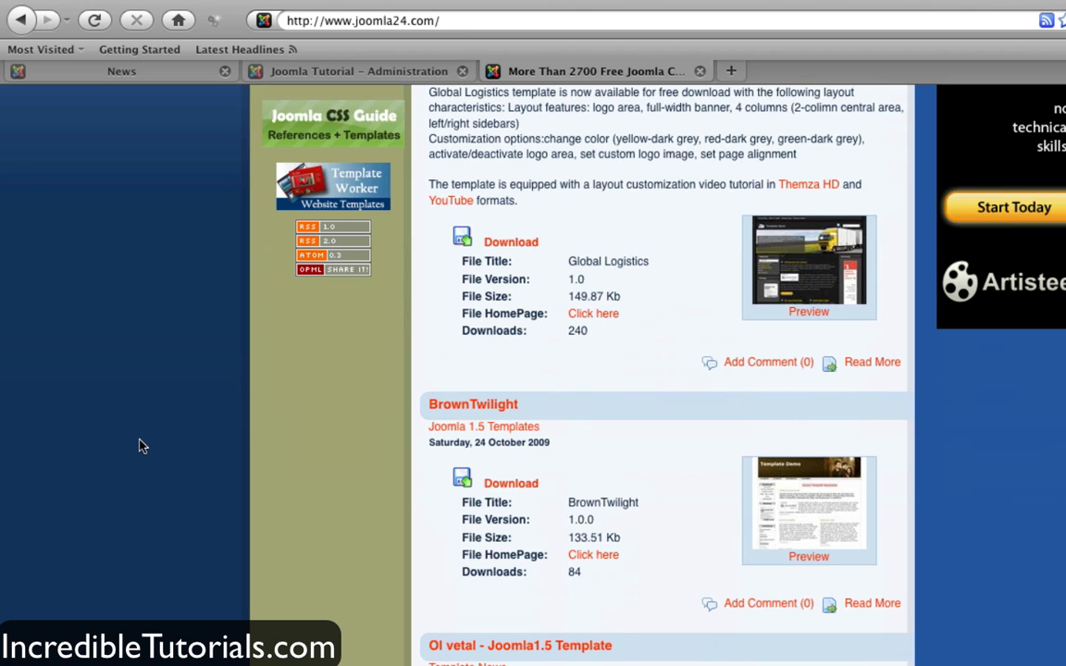
pyautogui.scroll(-3)
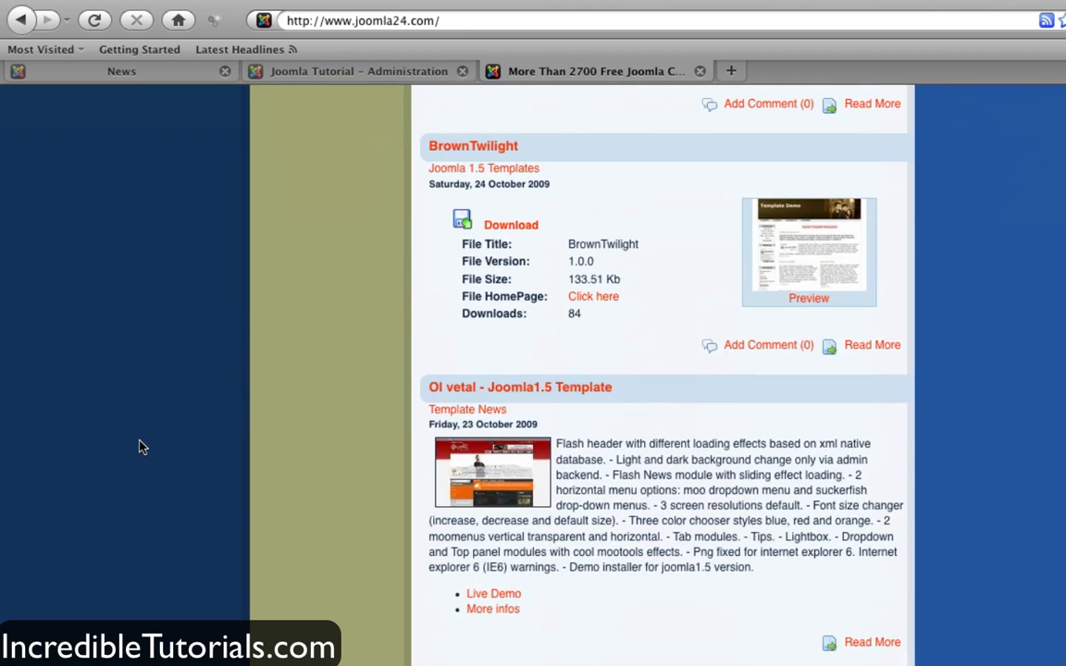
pyautogui.scroll(-3)
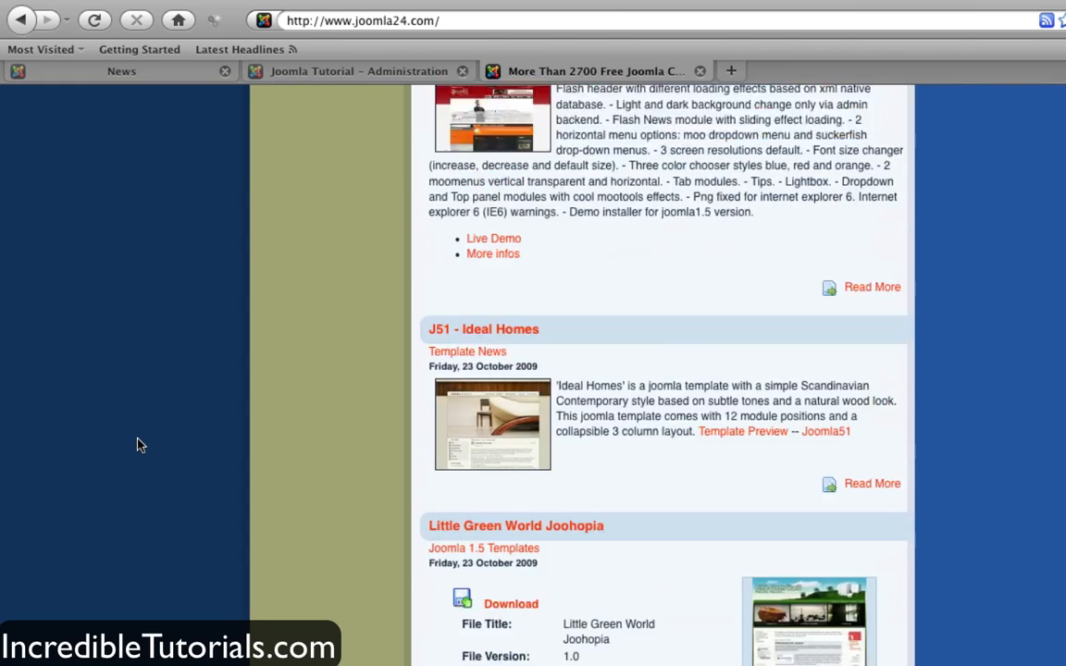
pyautogui.scroll(-3)
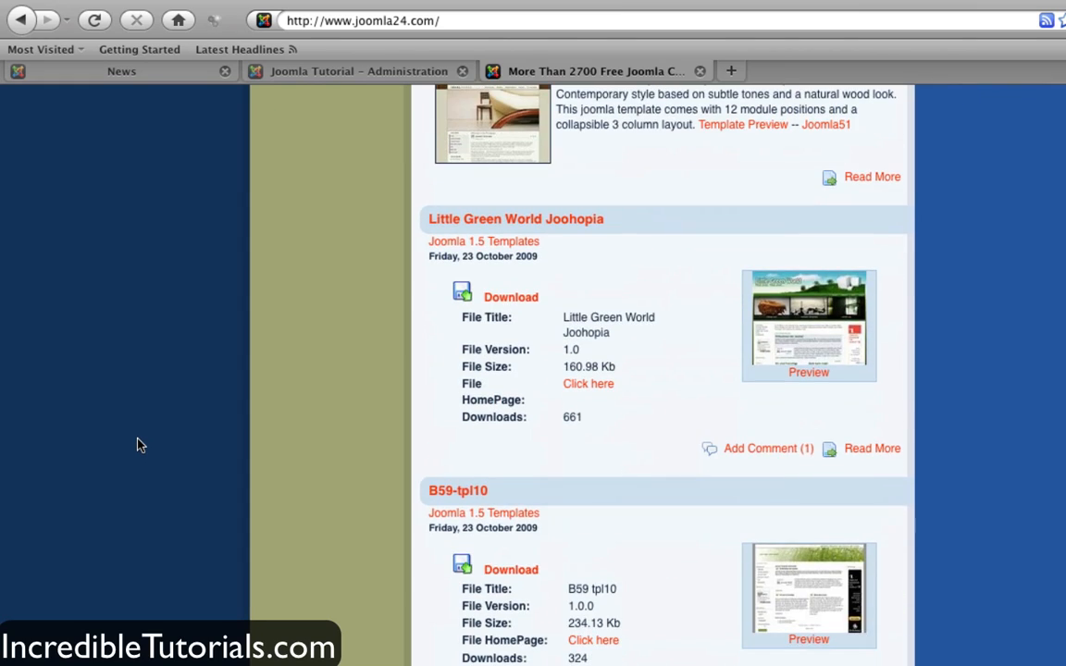
pyautogui.moveTo(581, 211)
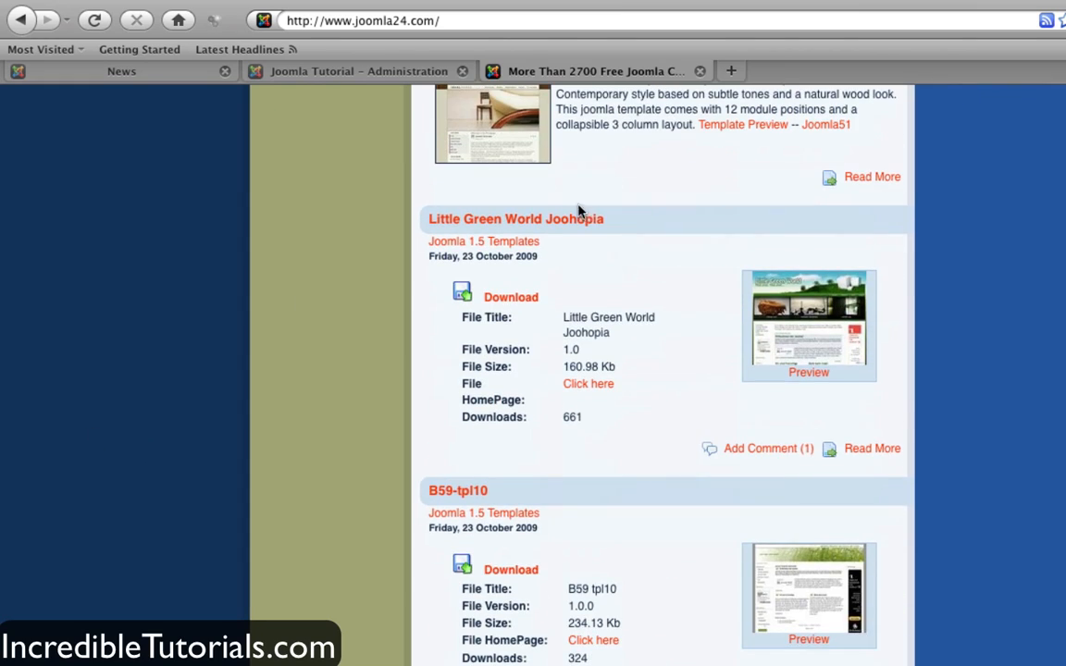
pyautogui.moveTo(788, 276)
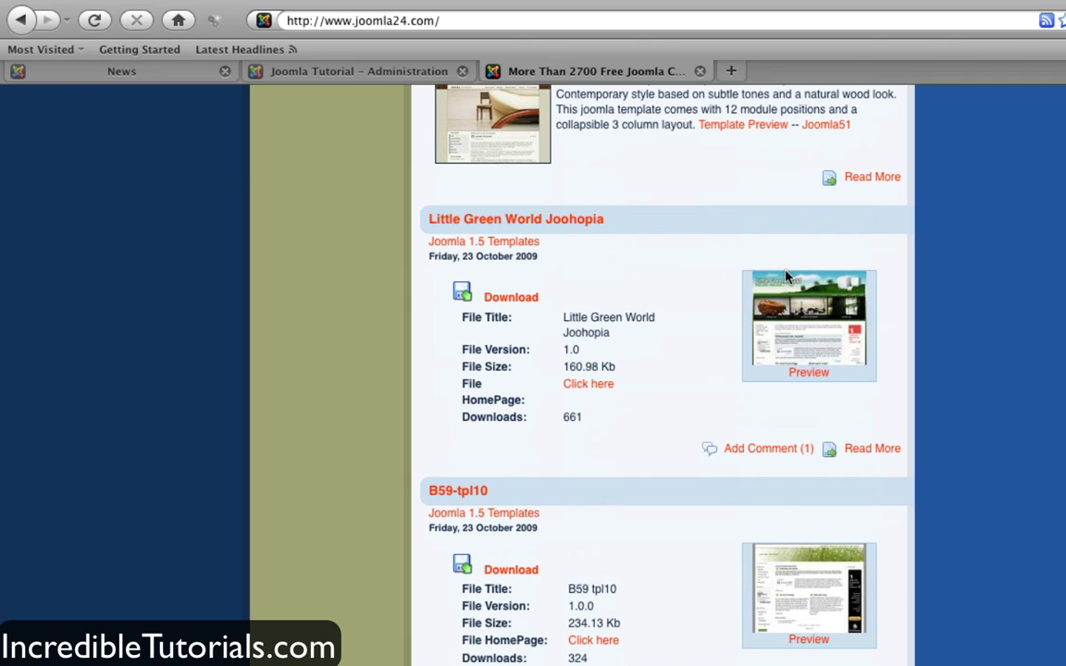
pyautogui.moveTo(784, 278)
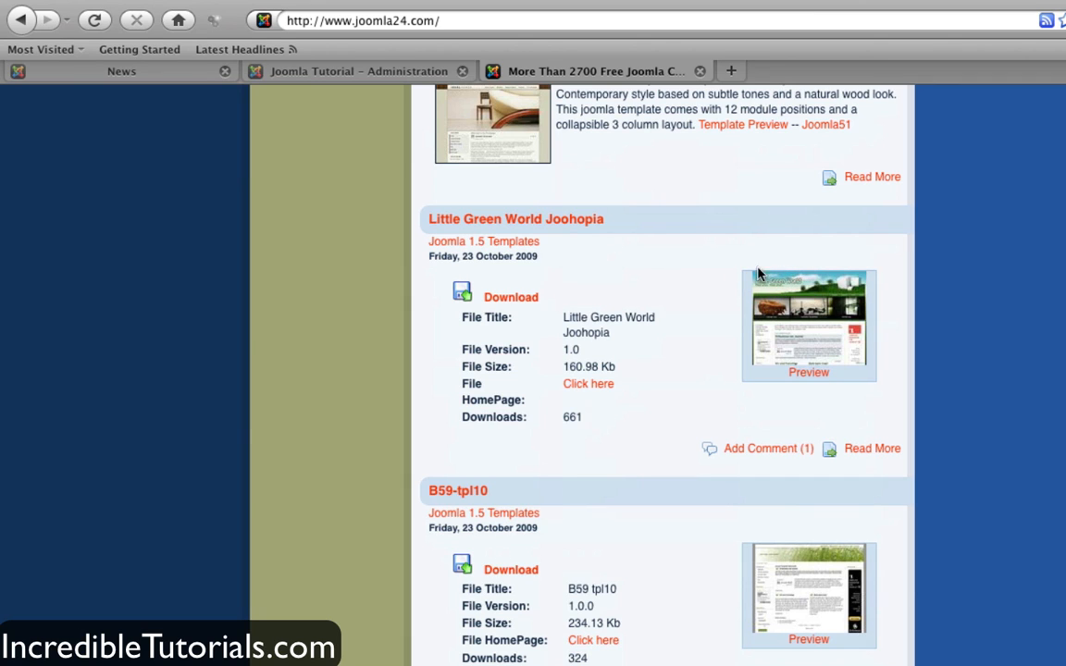
pyautogui.moveTo(485, 241)
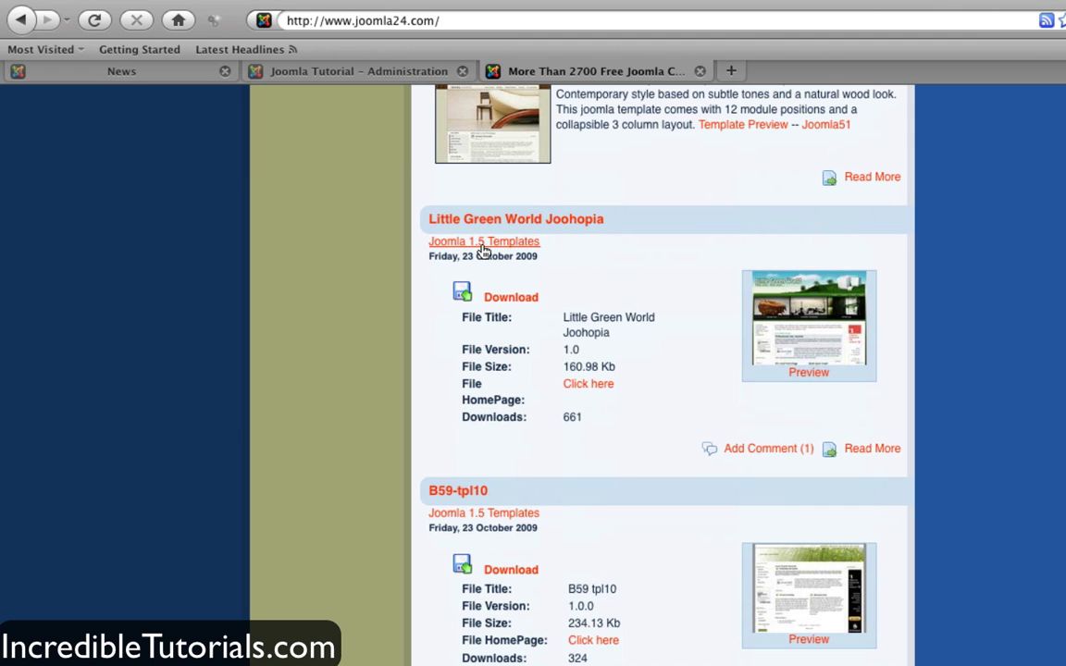
pyautogui.moveTo(680, 252)
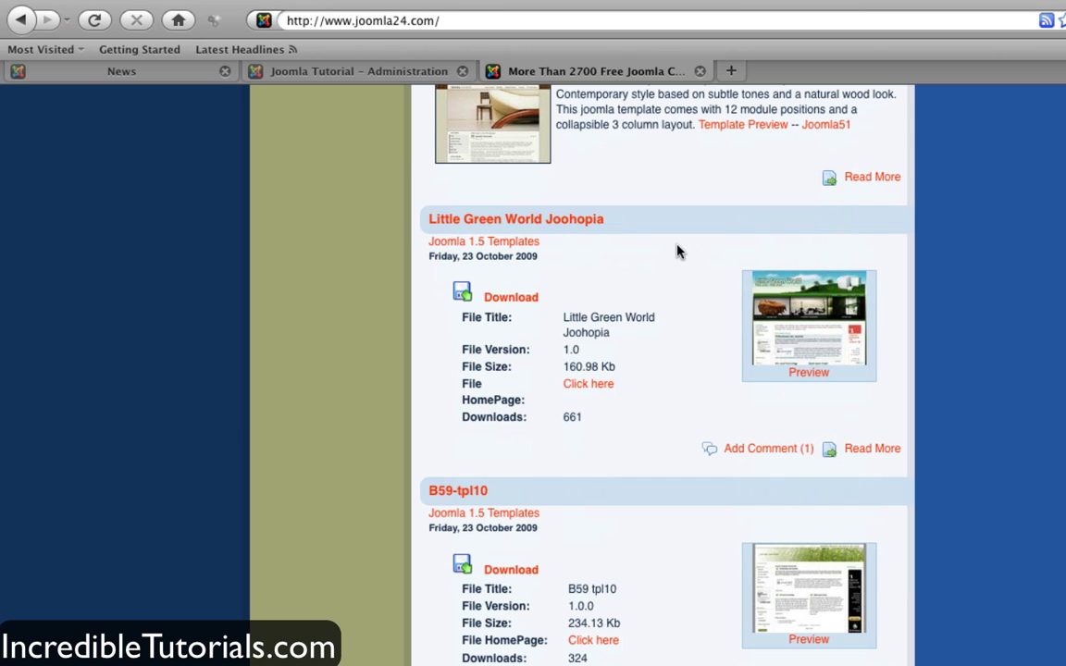
pyautogui.moveTo(531, 320)
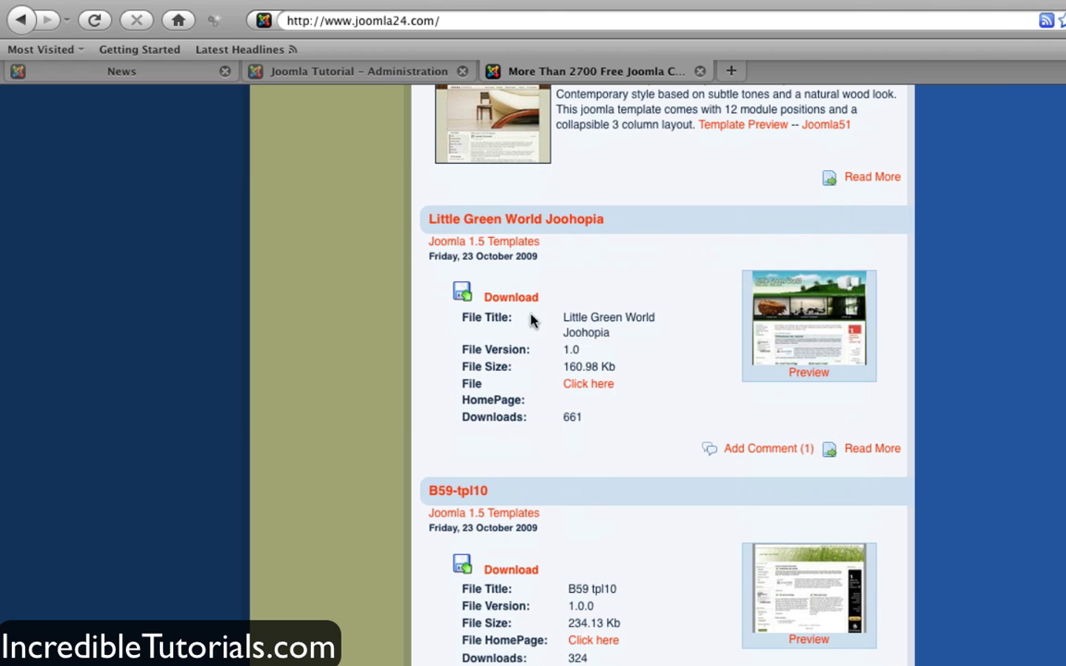
# Download the Little Green World Joohopia zip, saving the file to disk
pyautogui.click(511, 296)
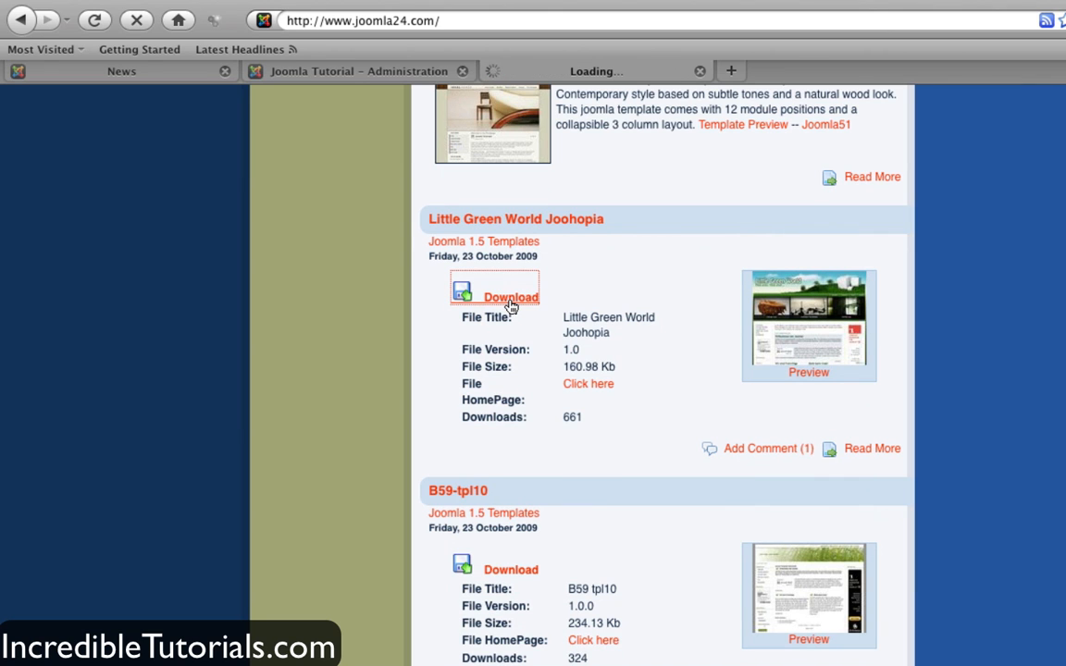
pyautogui.click(511, 296)
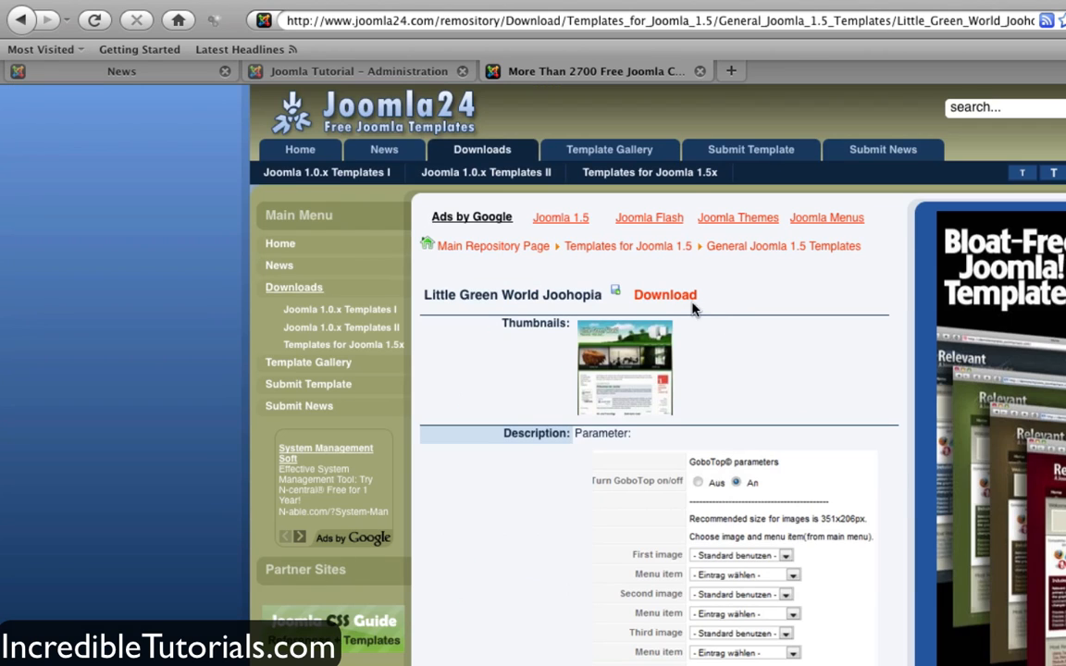
pyautogui.click(665, 294)
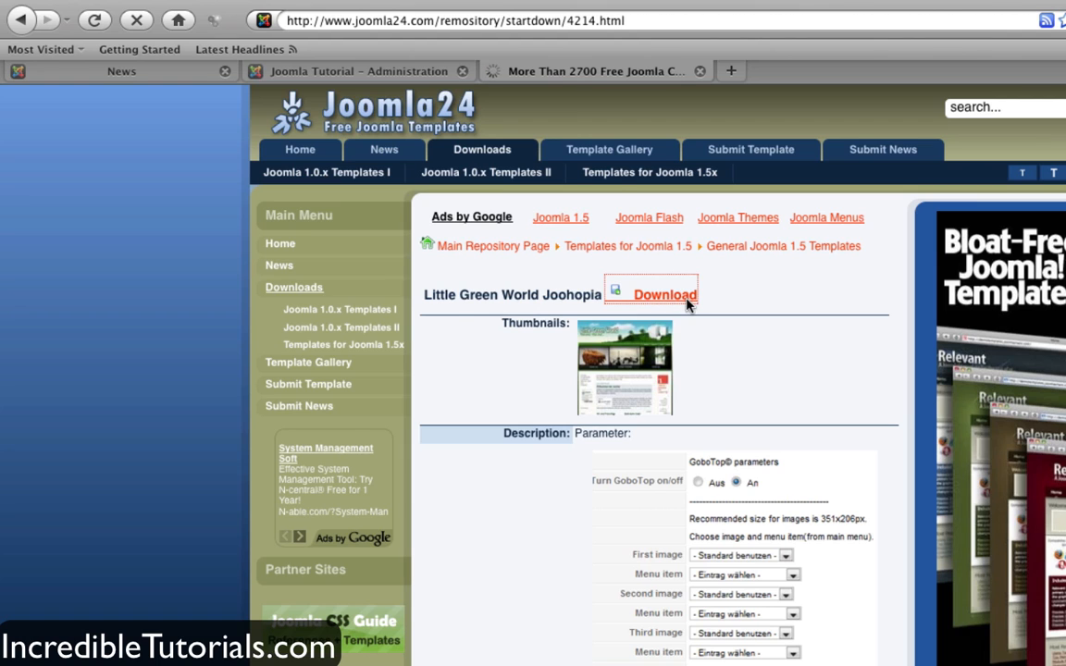
pyautogui.click(662, 294)
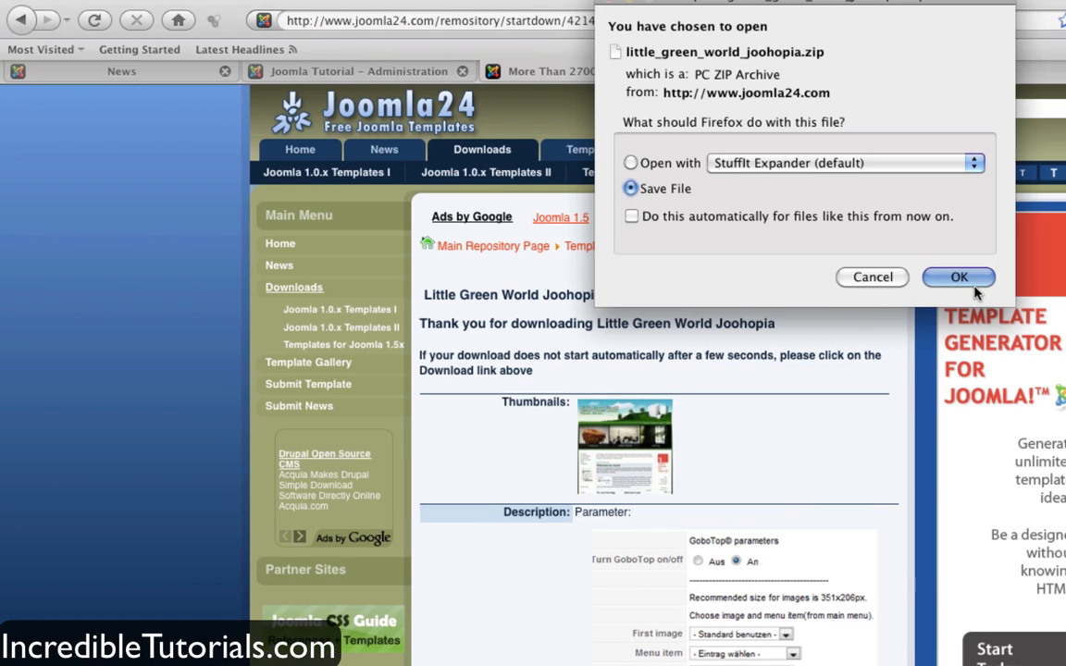
pyautogui.click(958, 277)
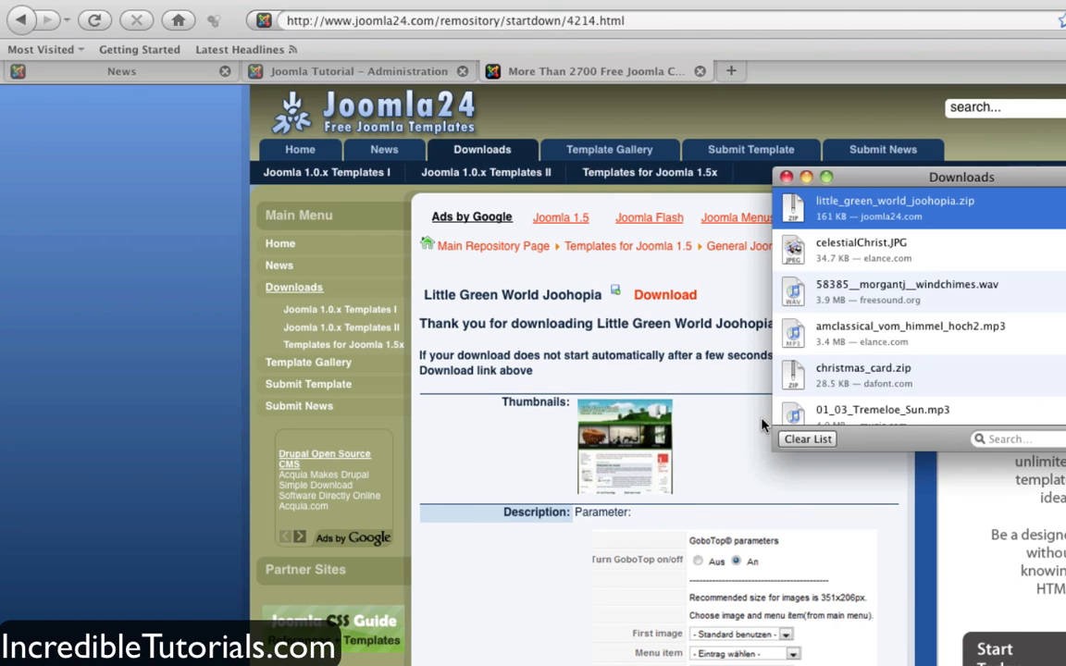
# Close the Downloads window and return to the Joomla administration tab
pyautogui.click(784, 178)
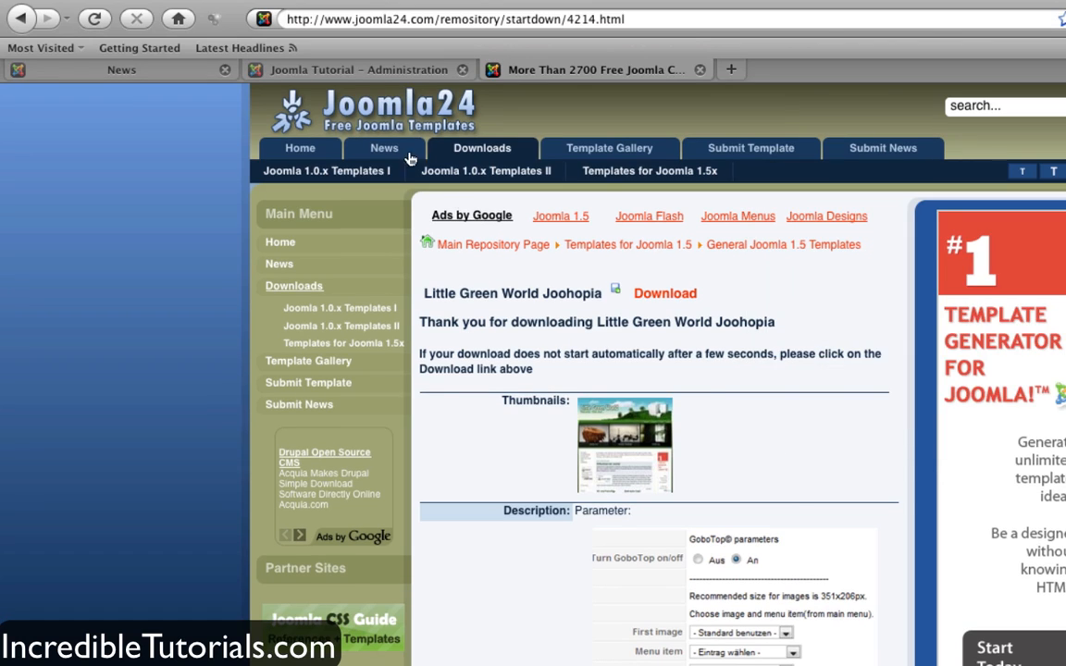
pyautogui.click(359, 70)
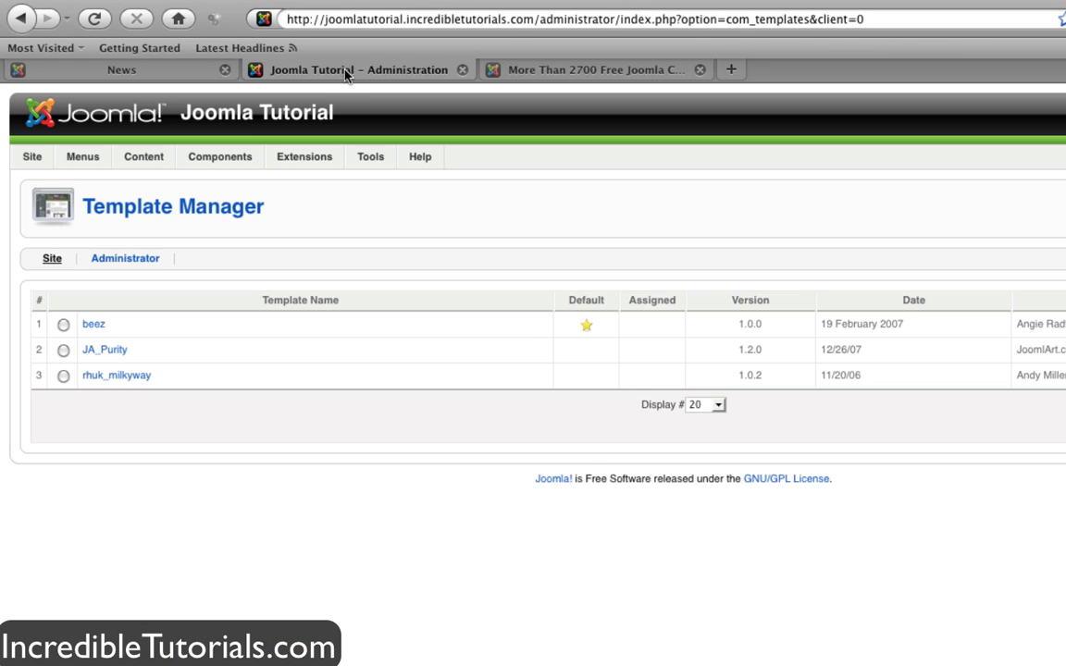
# Go to Extensions > Install/Uninstall to reach the Extension Manager install page
pyautogui.click(303, 156)
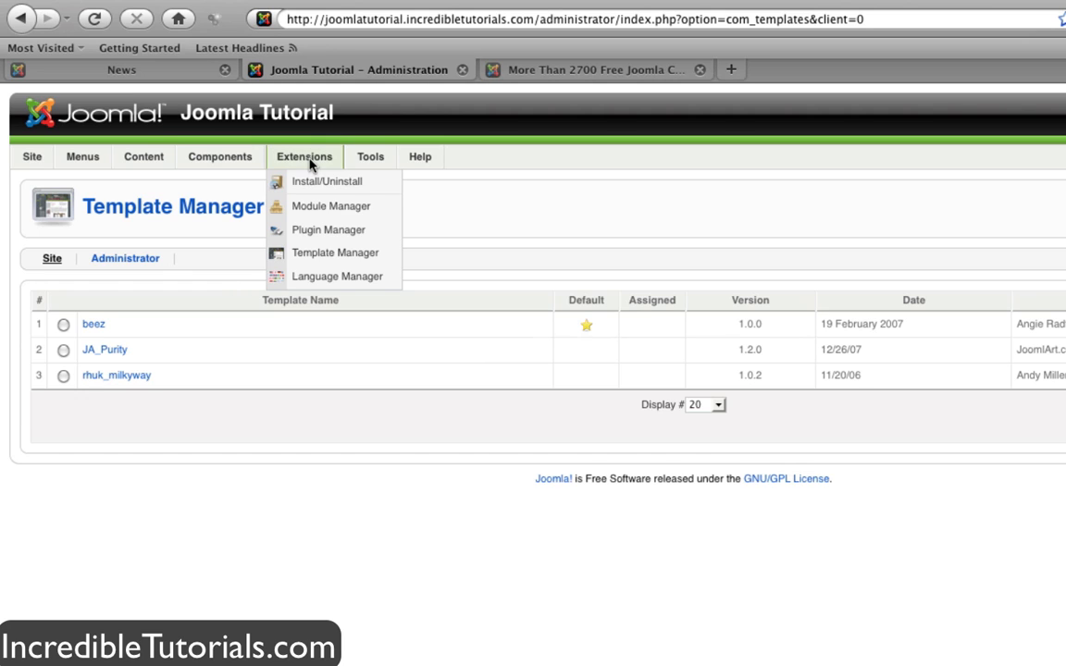
pyautogui.moveTo(326, 181)
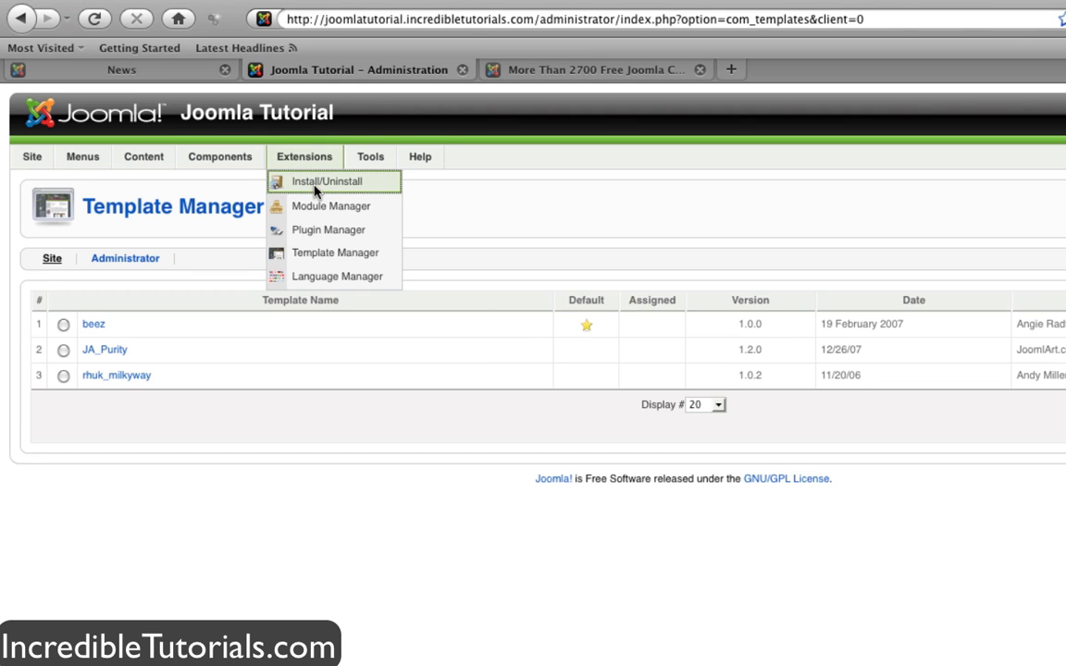
pyautogui.click(326, 181)
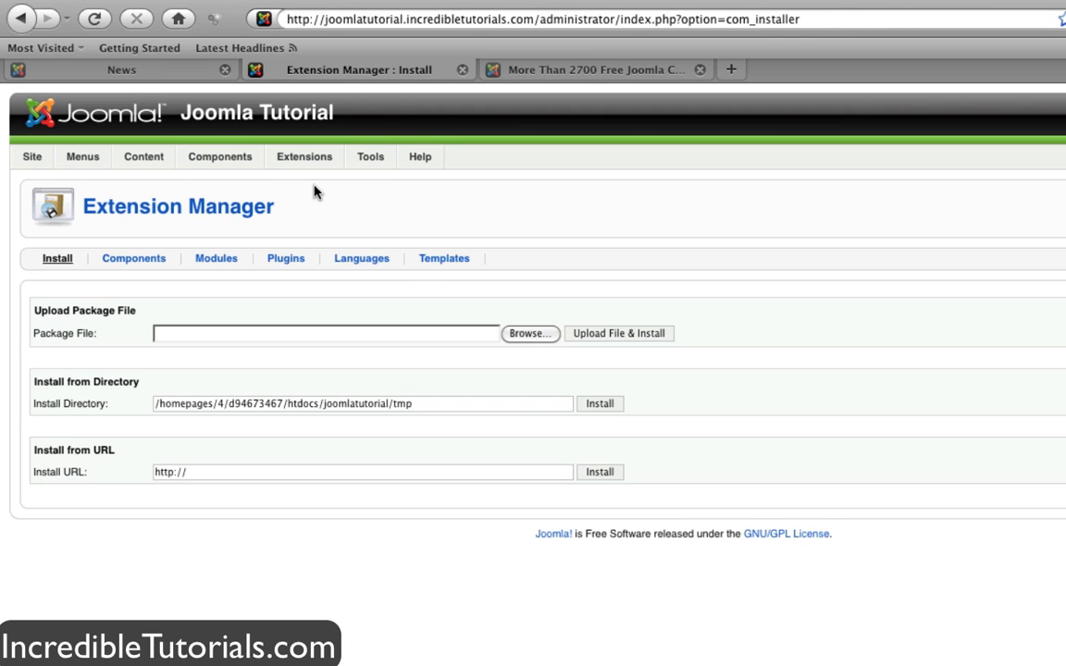
pyautogui.moveTo(525, 453)
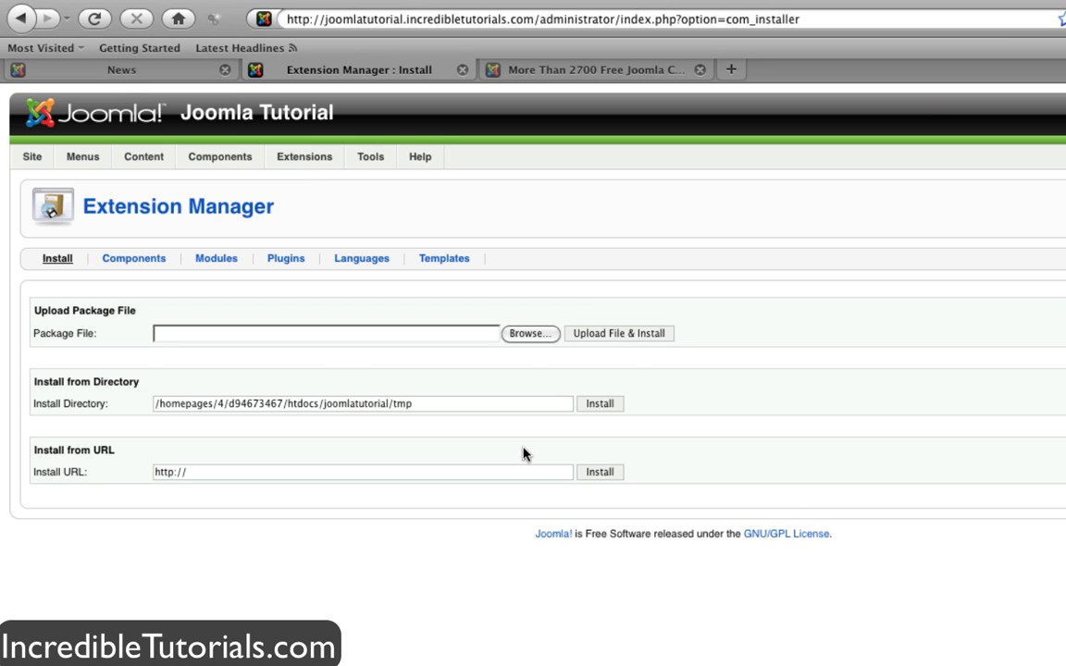
pyautogui.moveTo(514, 333)
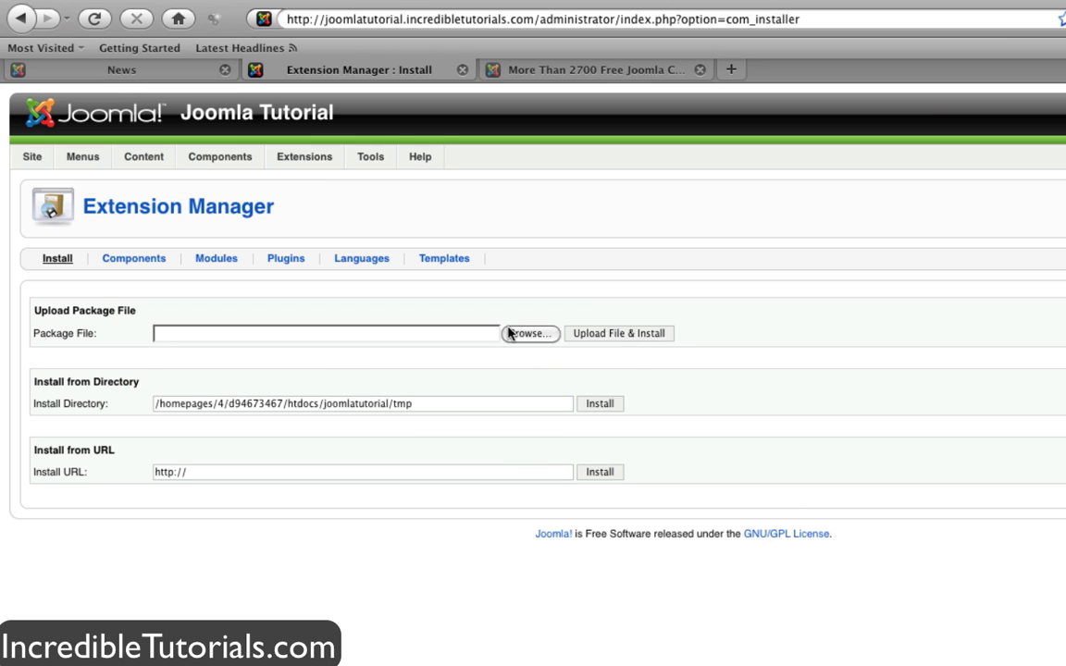
pyautogui.moveTo(532, 348)
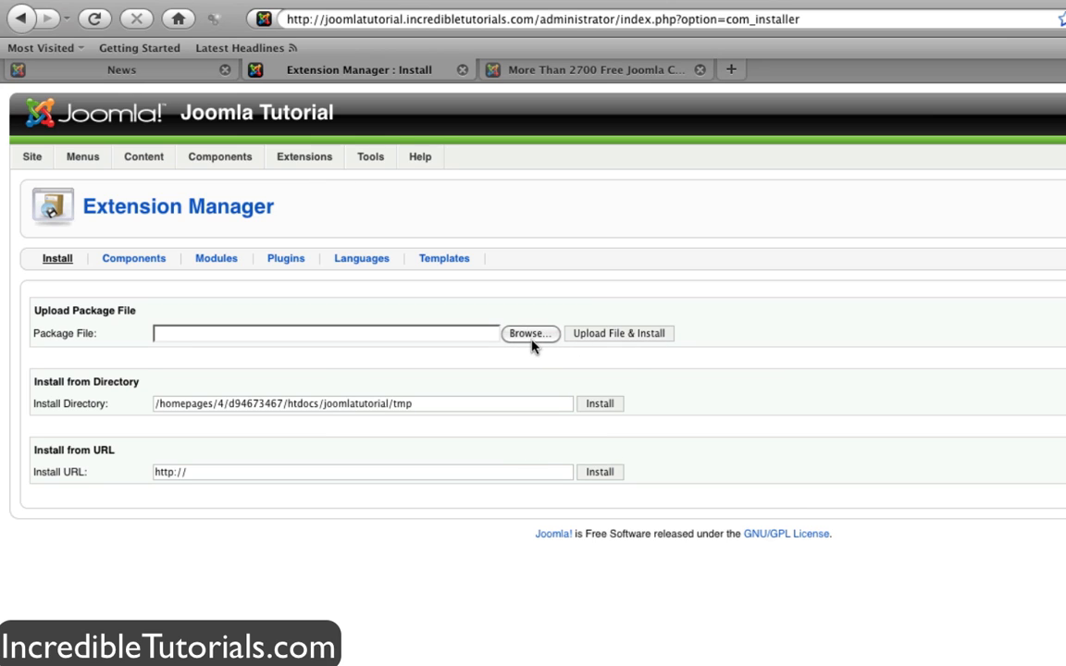
# Choose little_green_world_joohopia.zip from Downloads and start Upload File & Install
pyautogui.click(529, 333)
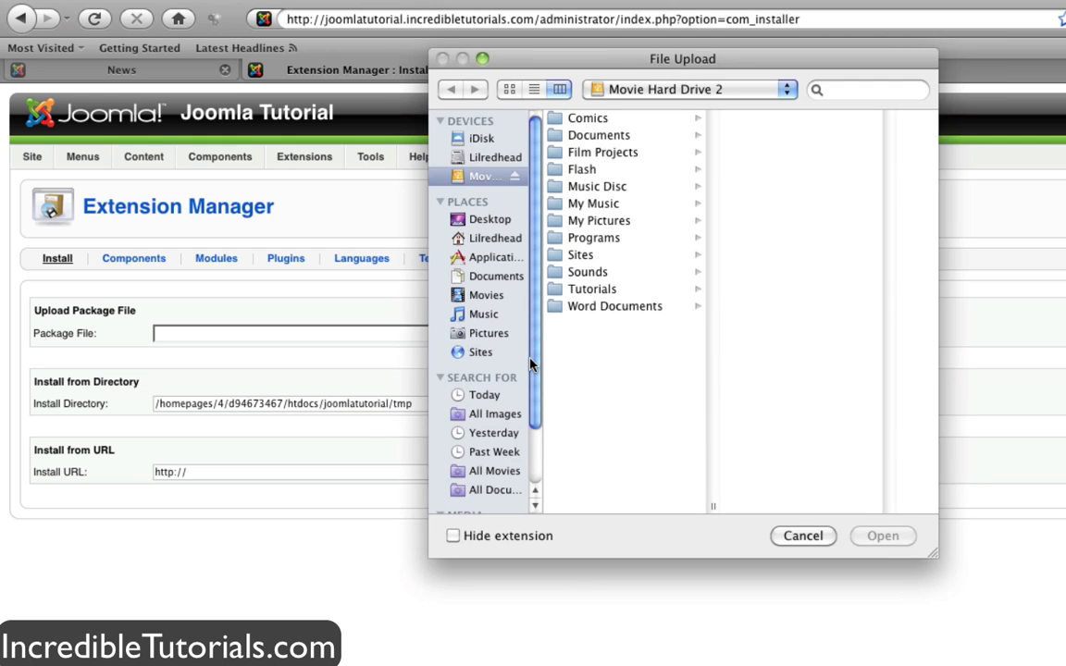
pyautogui.scroll(3)
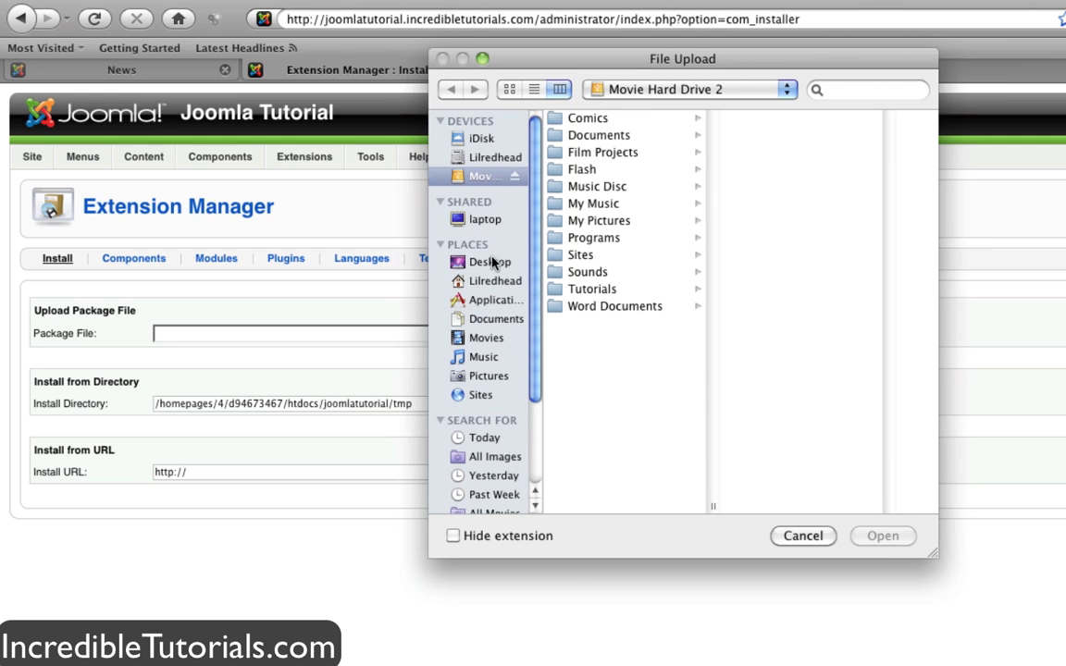
pyautogui.click(496, 281)
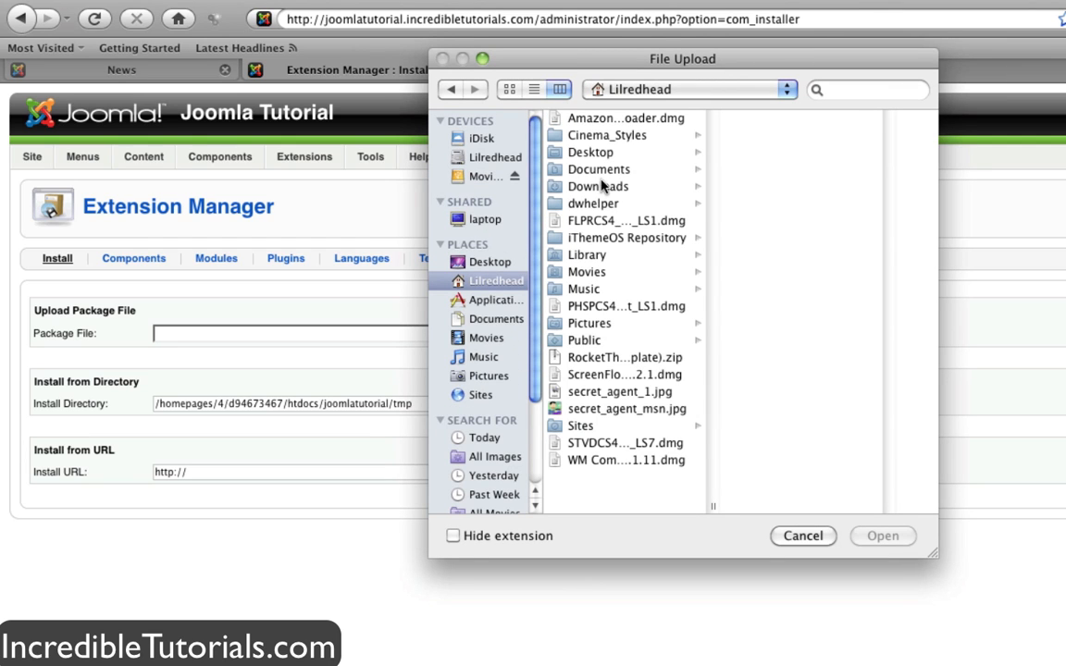
pyautogui.click(598, 185)
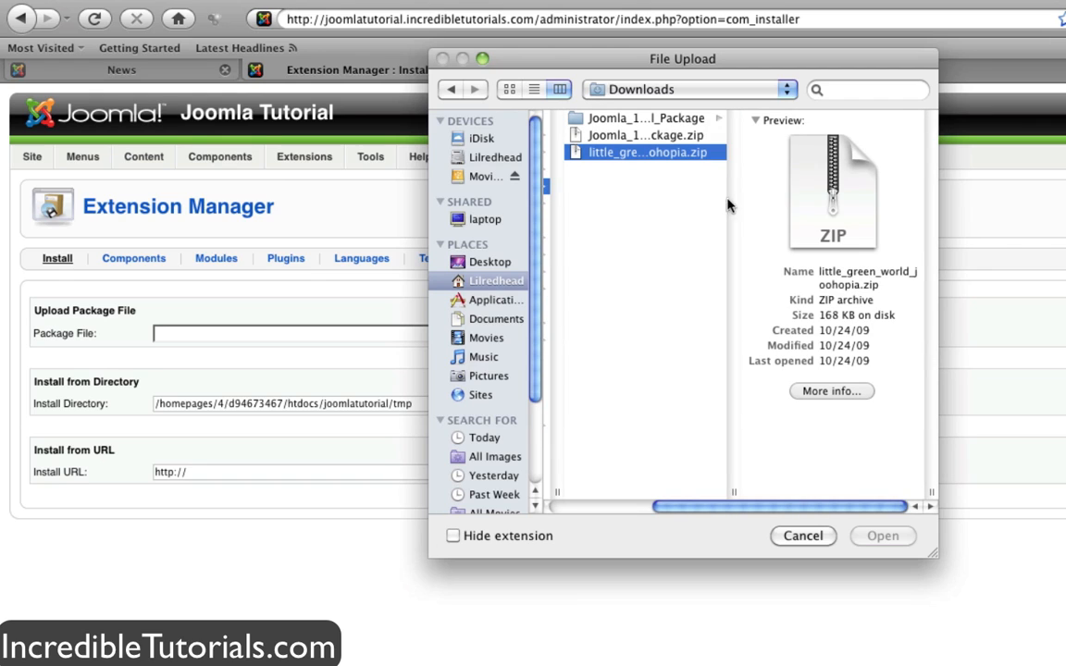
pyautogui.click(644, 152)
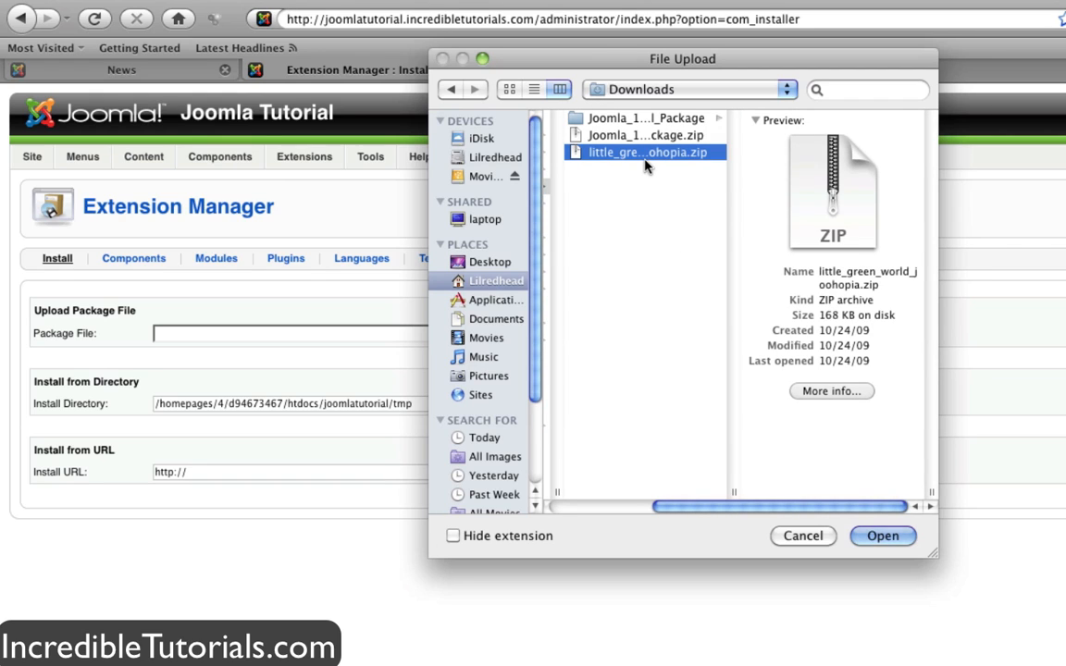
pyautogui.click(880, 536)
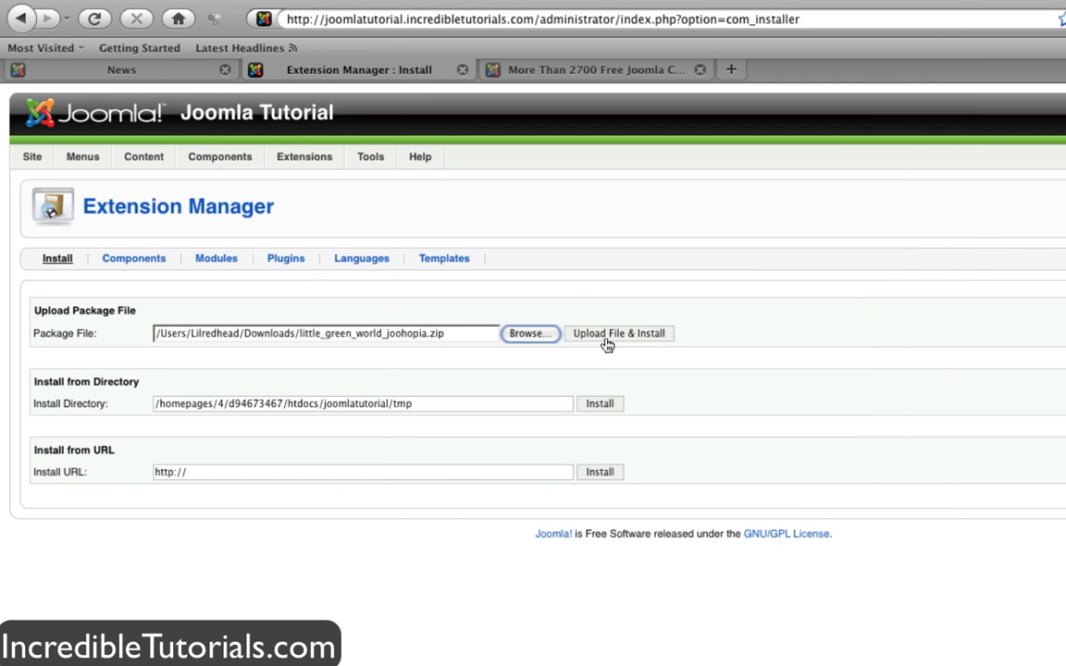
pyautogui.click(618, 333)
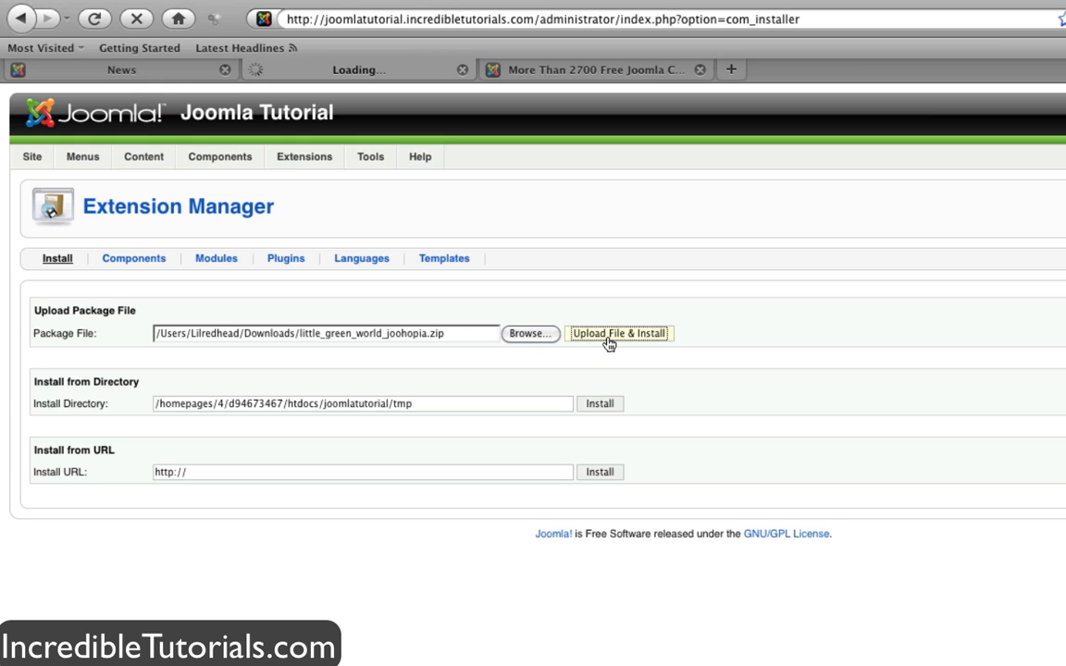
# Review the Install Template Success report with Little Green World v1.0's preview and changelog
pyautogui.click(618, 333)
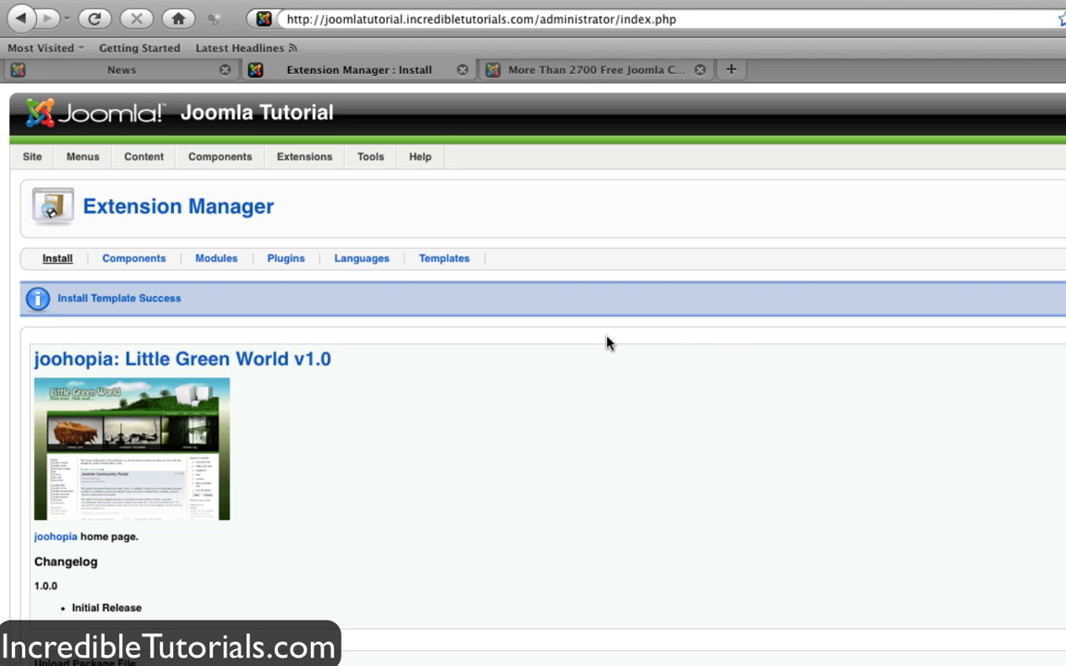
pyautogui.scroll(-3)
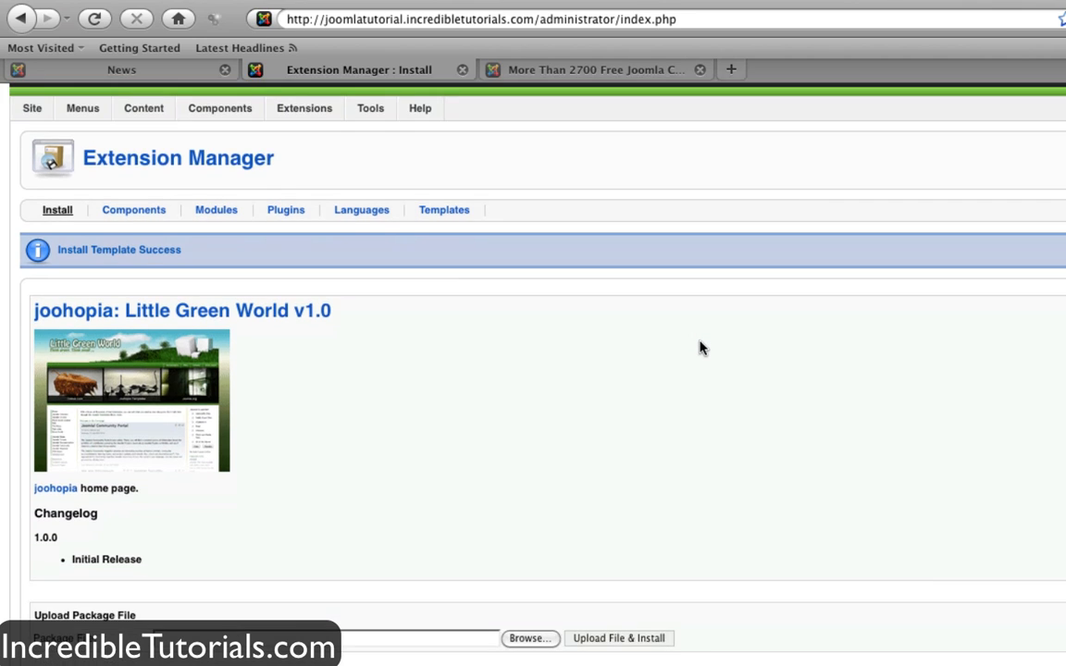
pyautogui.scroll(-3)
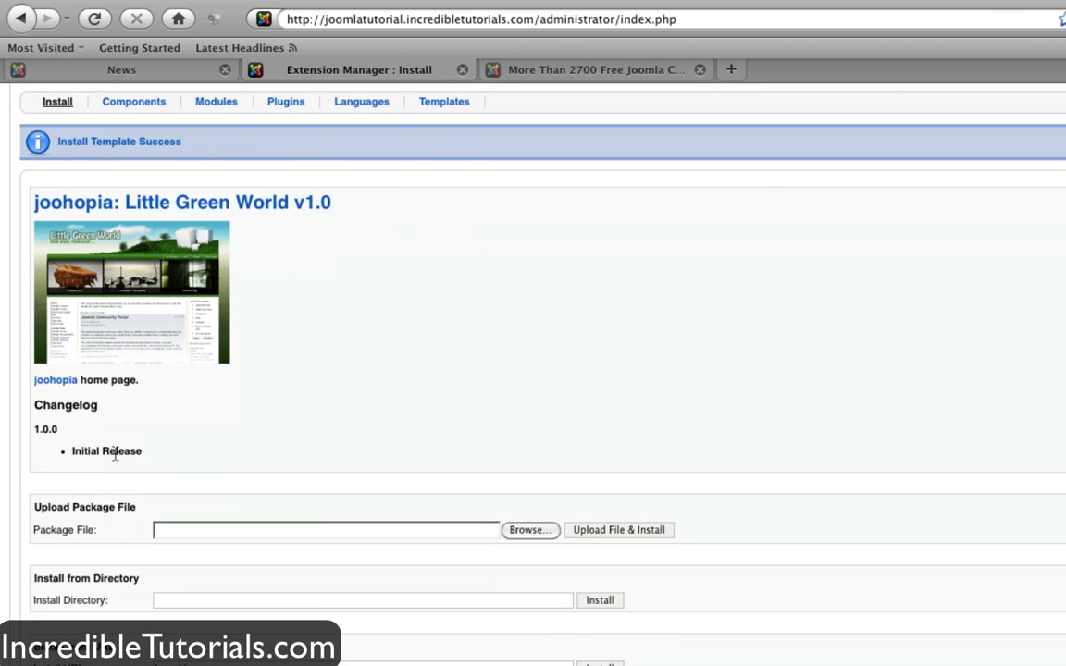
pyautogui.moveTo(385, 422)
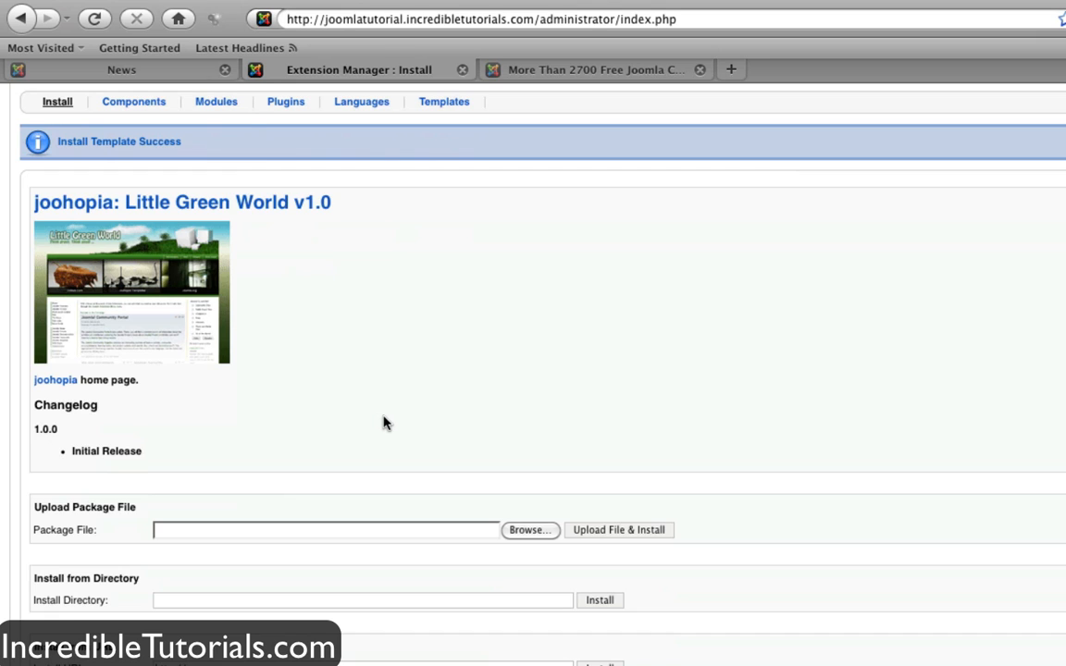
pyautogui.scroll(3)
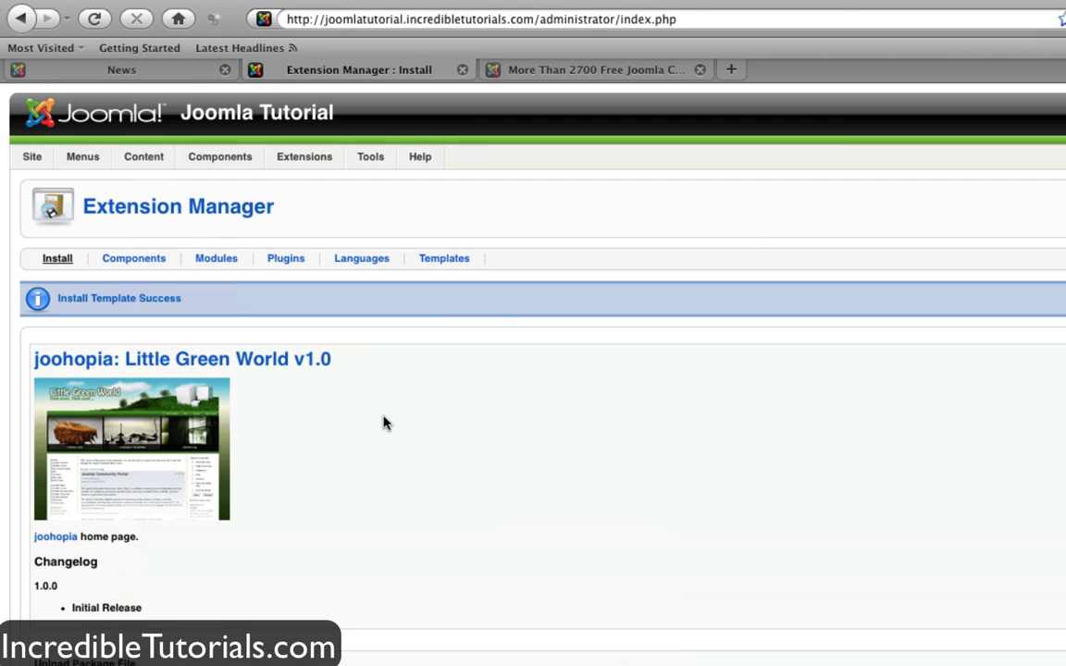
pyautogui.moveTo(324, 176)
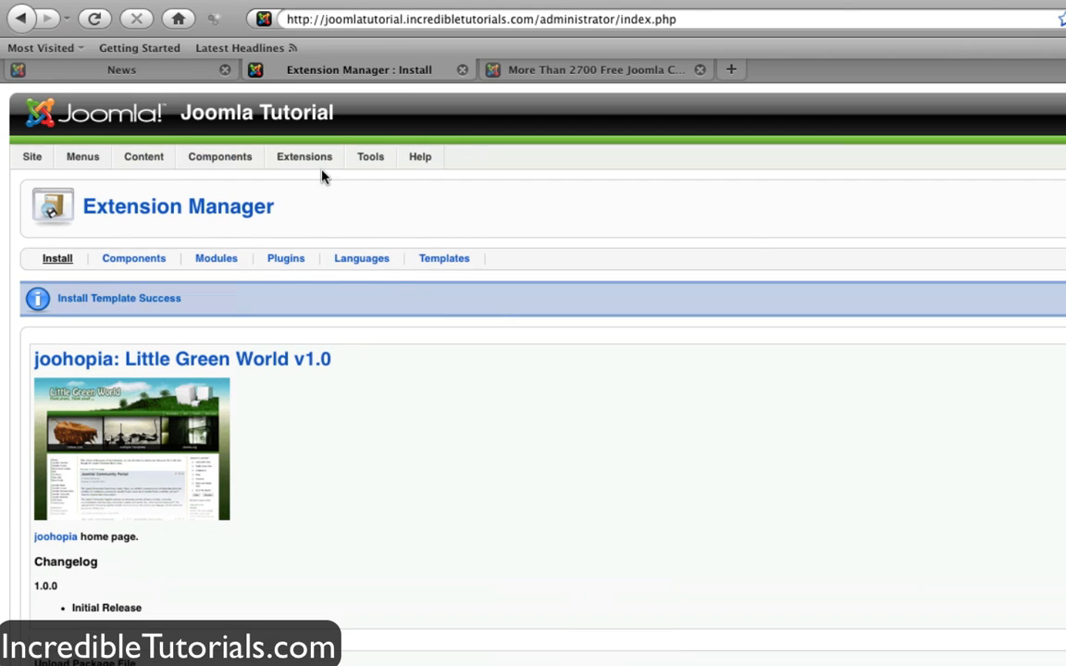
# Go to Extensions > Template Manager, now listing little_green_world_joohopia with beez still default
pyautogui.click(303, 155)
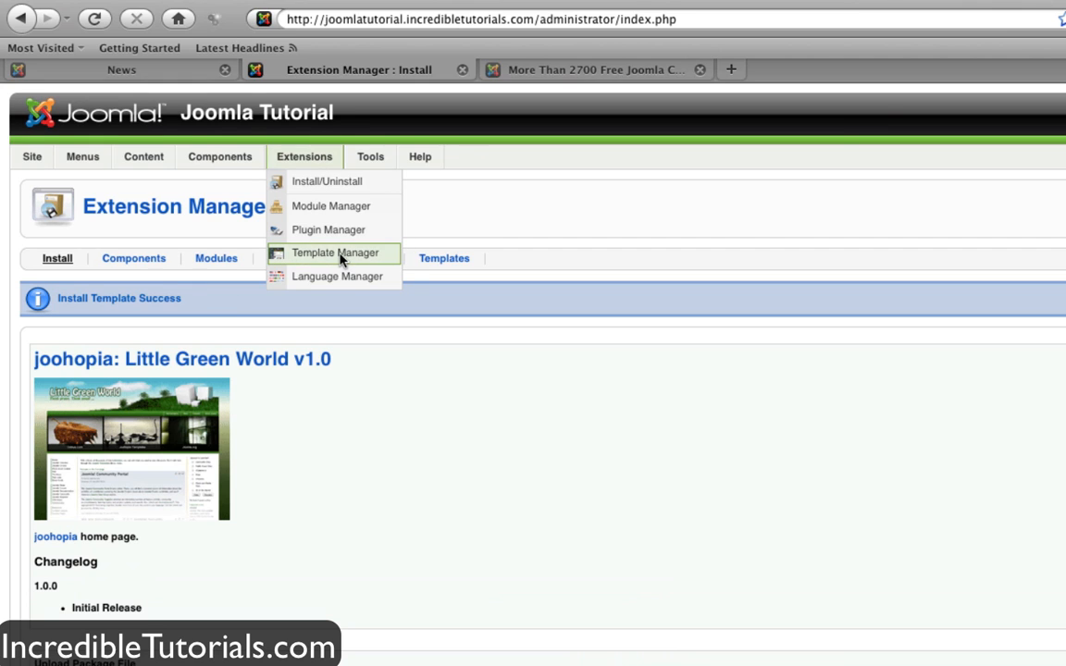
pyautogui.click(333, 252)
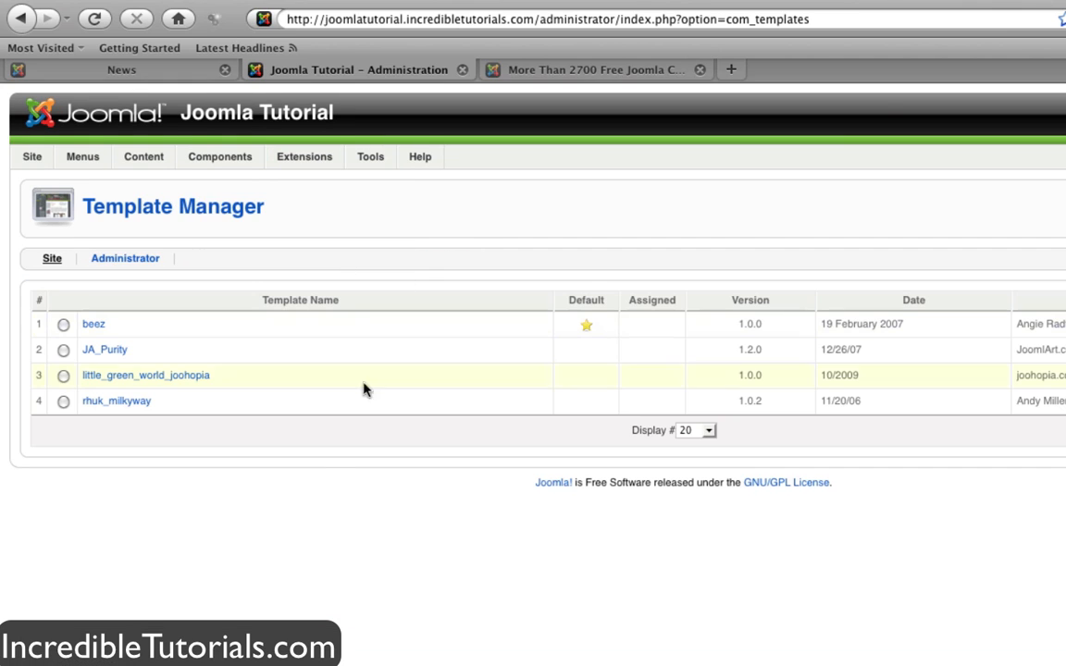
pyautogui.moveTo(144, 374)
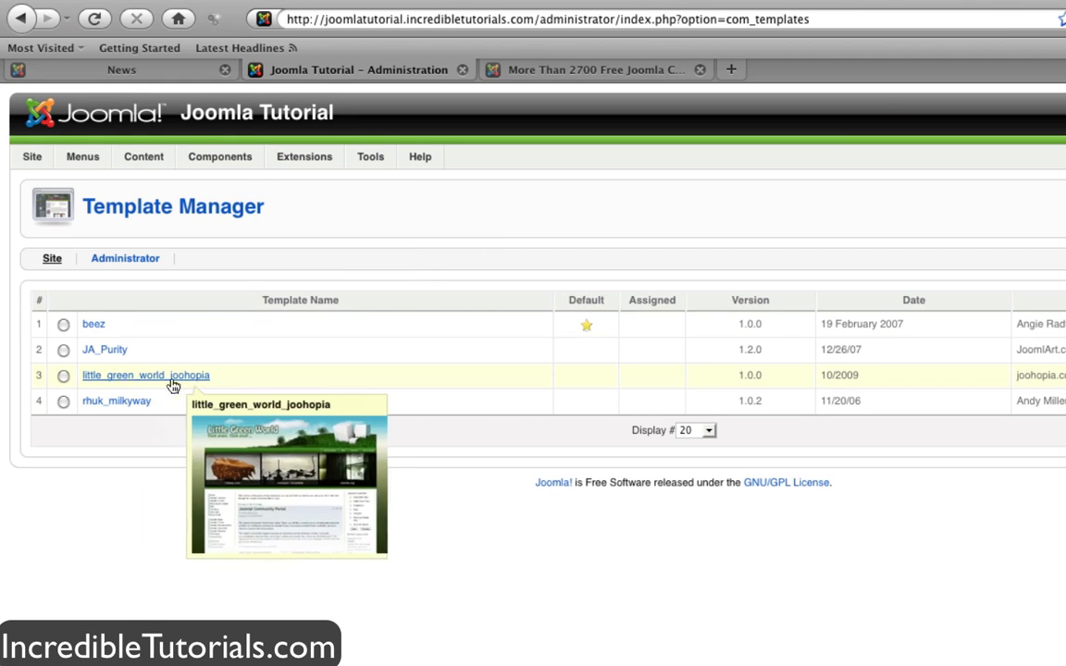
pyautogui.moveTo(65, 381)
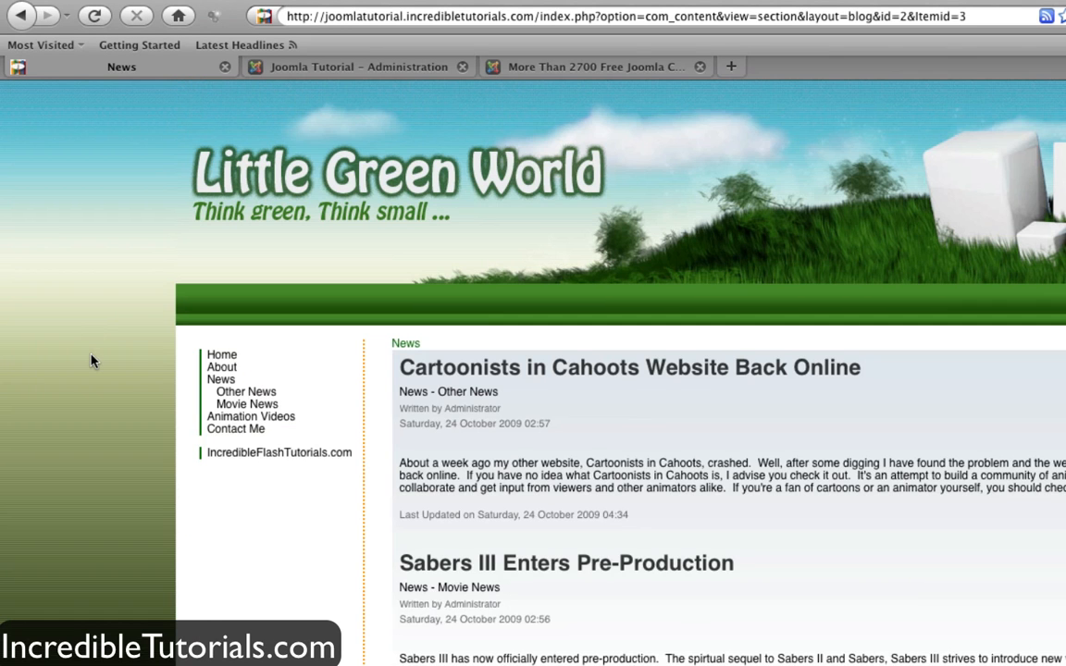
pyautogui.scroll(-3)
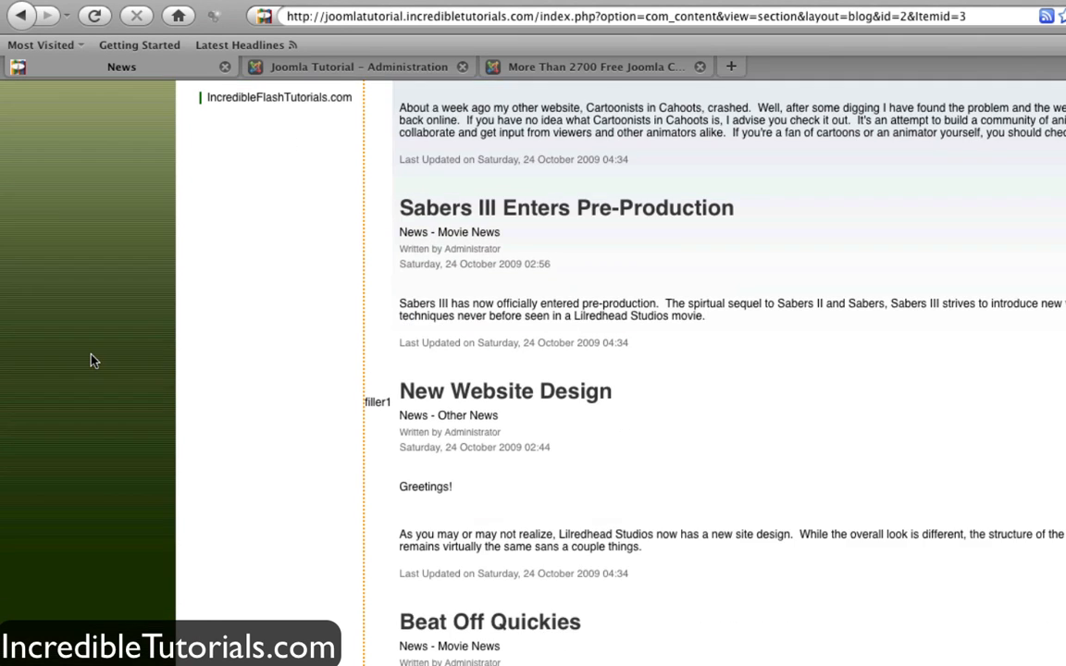
pyautogui.scroll(3)
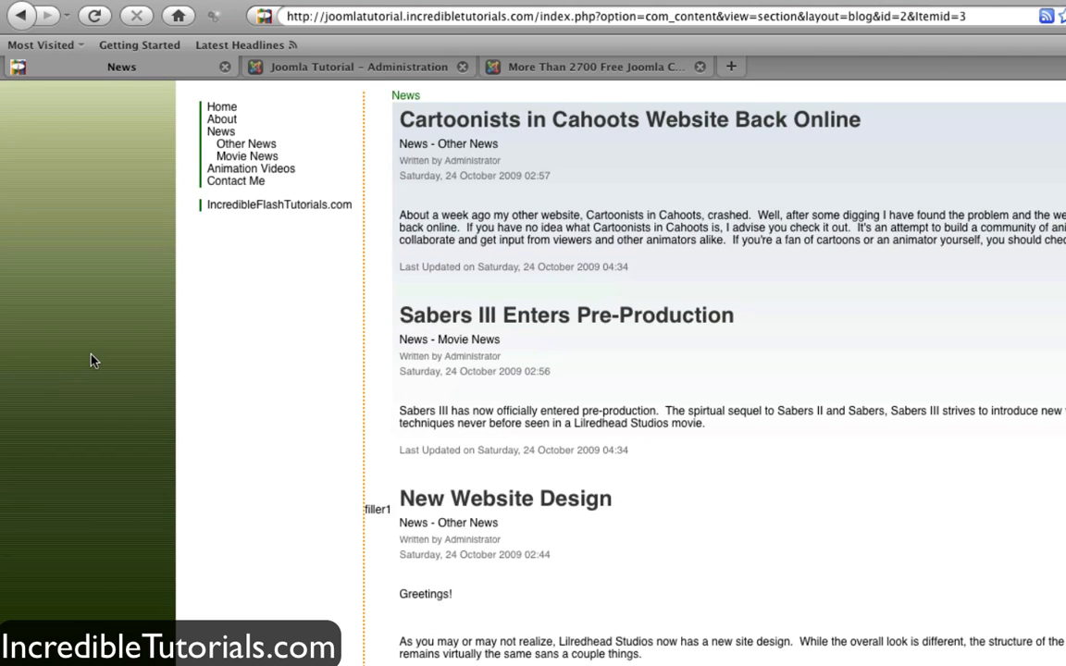
pyautogui.scroll(3)
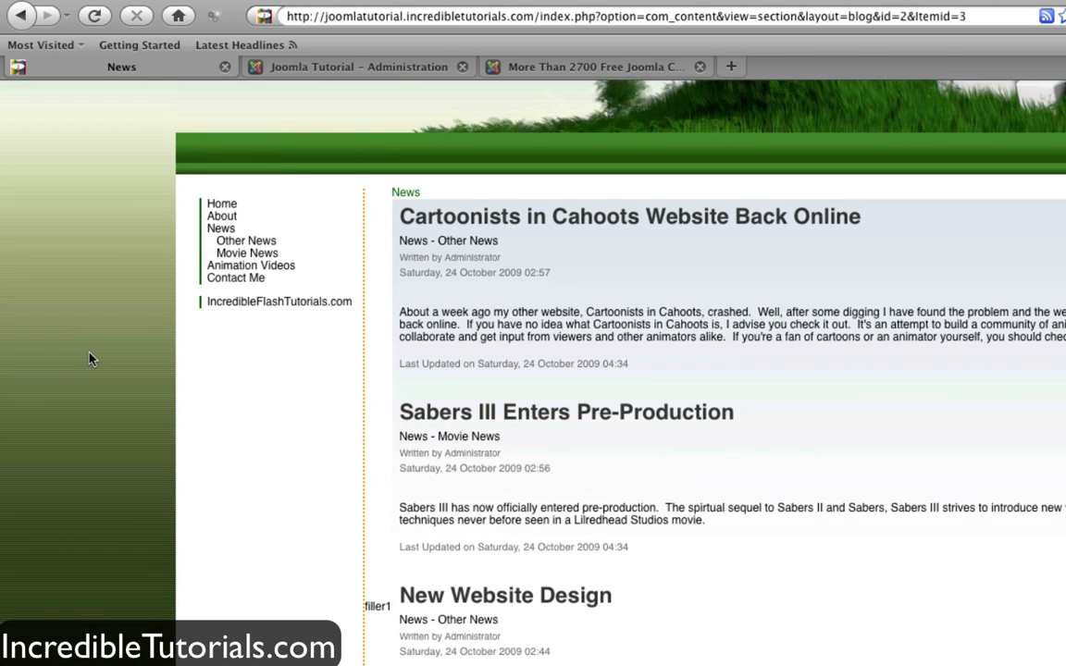